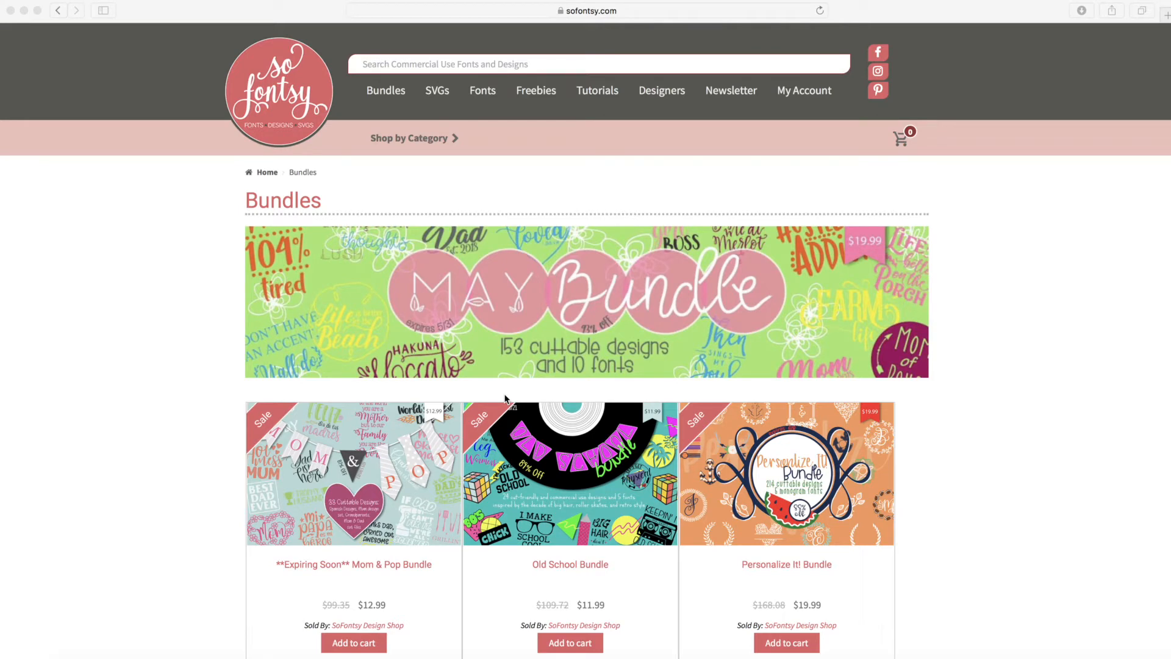
- Open the Personalize It! Bundle product page from the bundles listing
{"action": "scroll", "scroll_direction": "down", "scroll_amount": 3}
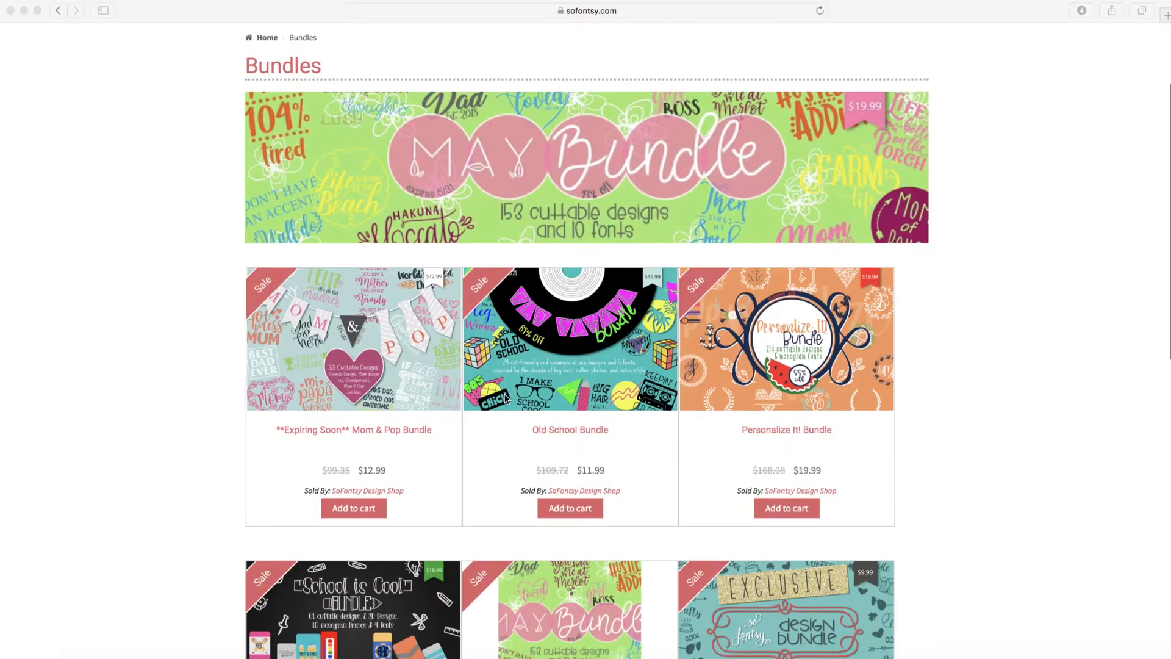
{"action": "scroll", "scroll_direction": "up", "scroll_amount": 3}
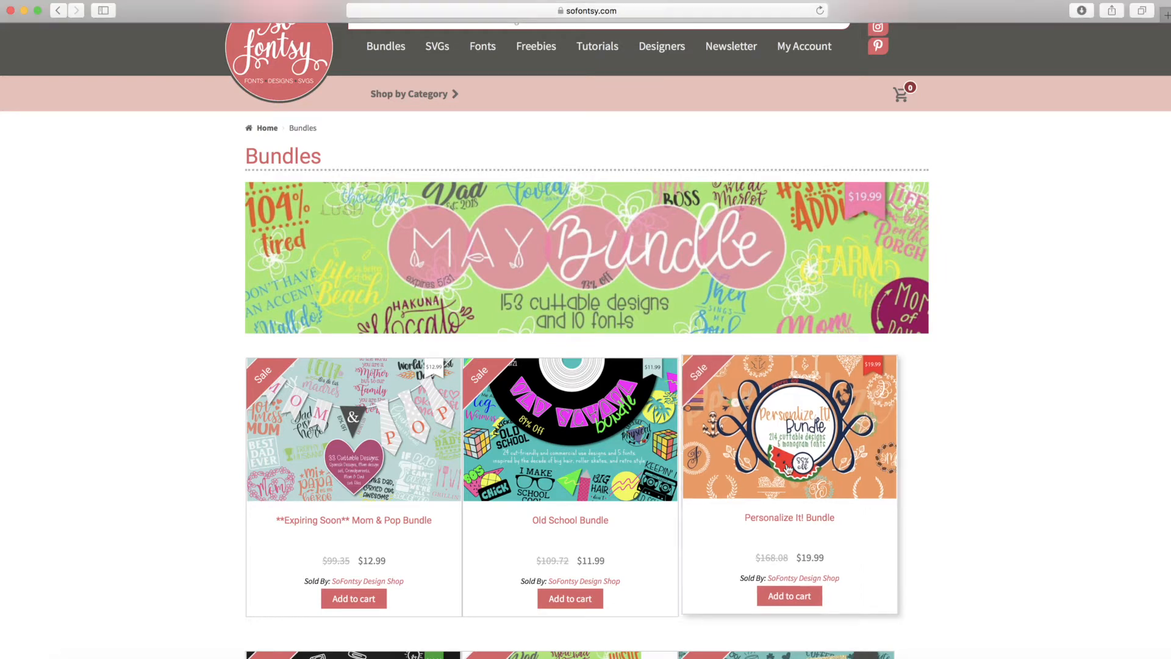
{"action": "left_click", "coordinate": [789, 517]}
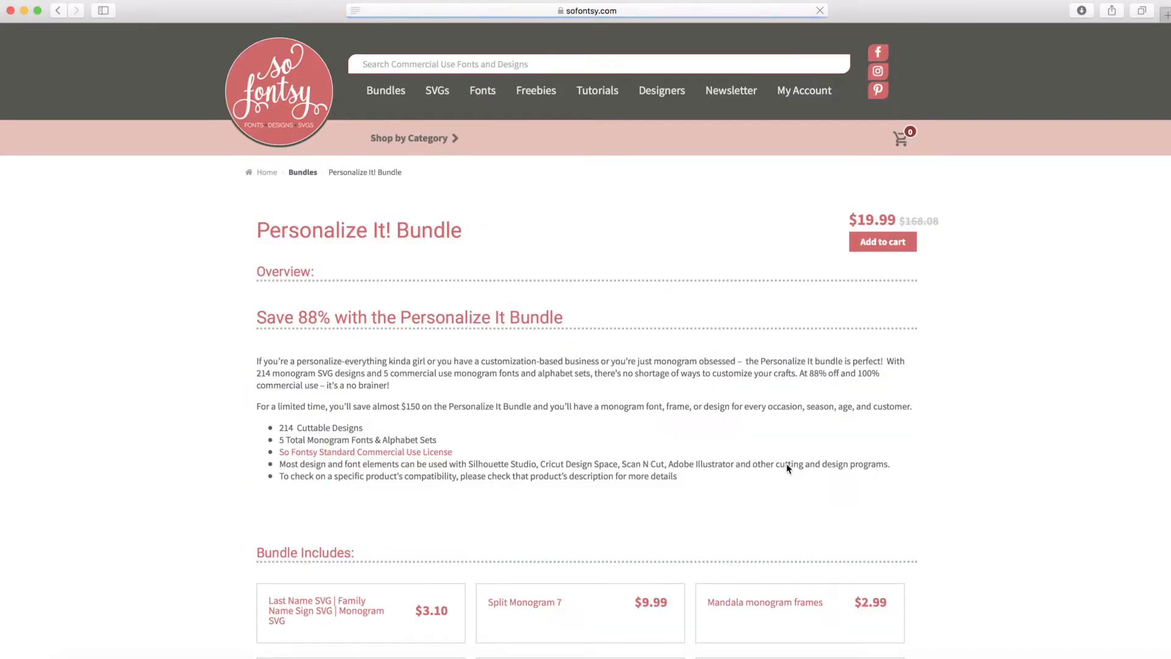
- Browse the Bundle Includes grid of monogram designs and fonts, then return toward the top
{"action": "scroll", "scroll_direction": "down", "scroll_amount": 3}
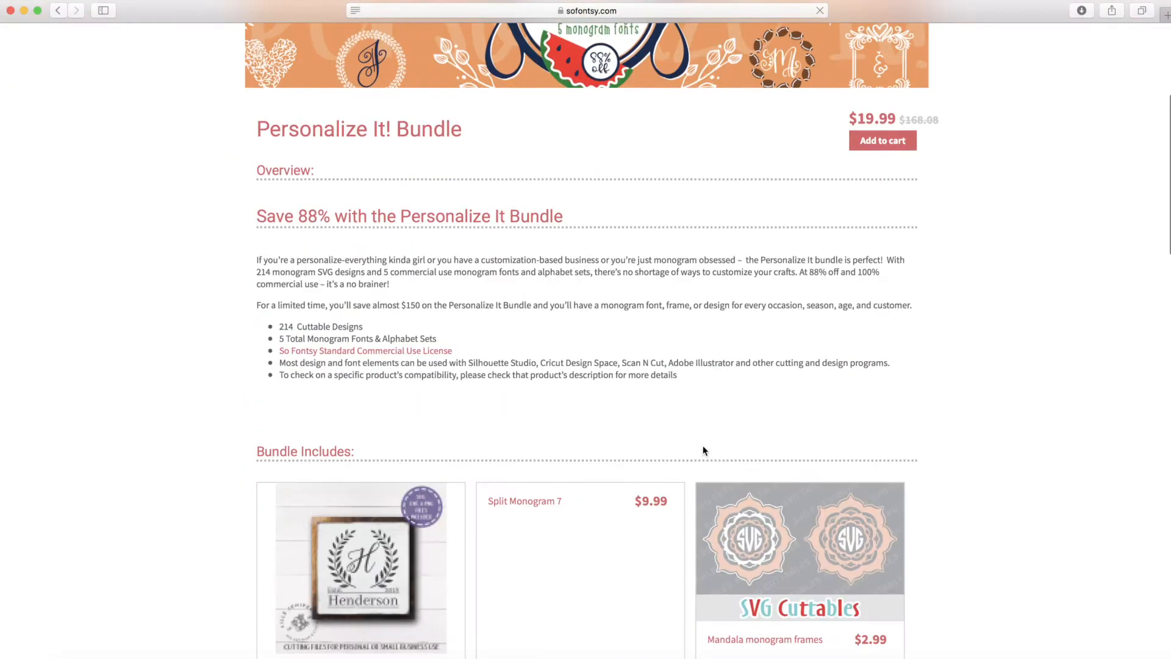
{"action": "scroll", "scroll_direction": "down", "scroll_amount": 3}
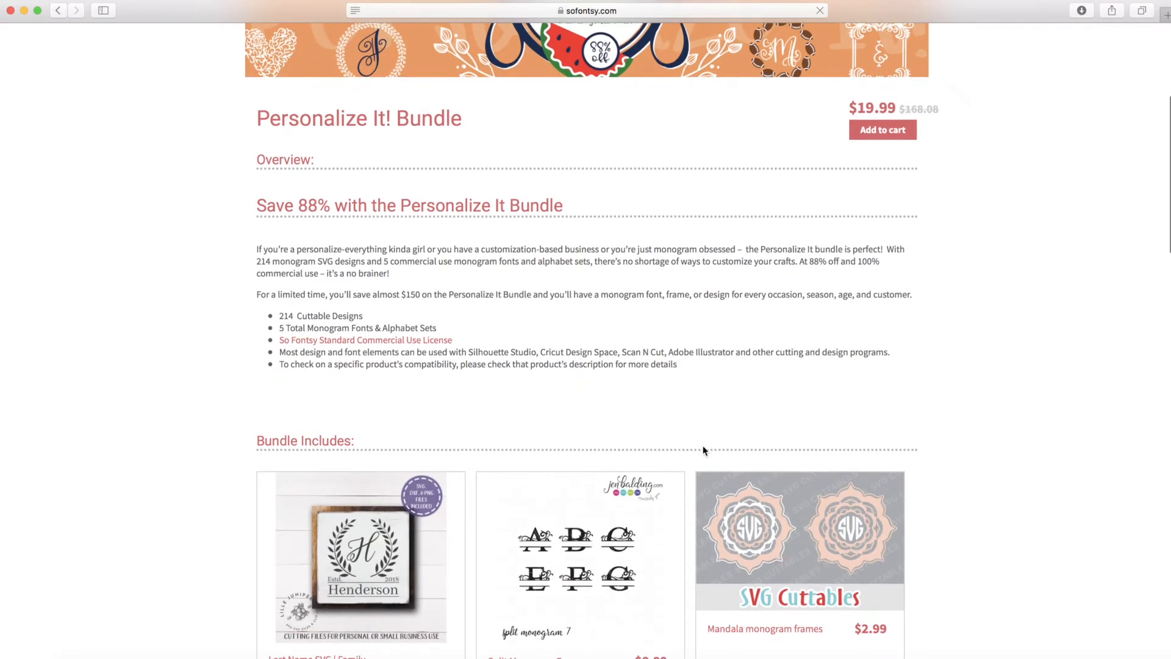
{"action": "scroll", "scroll_direction": "down", "scroll_amount": 3}
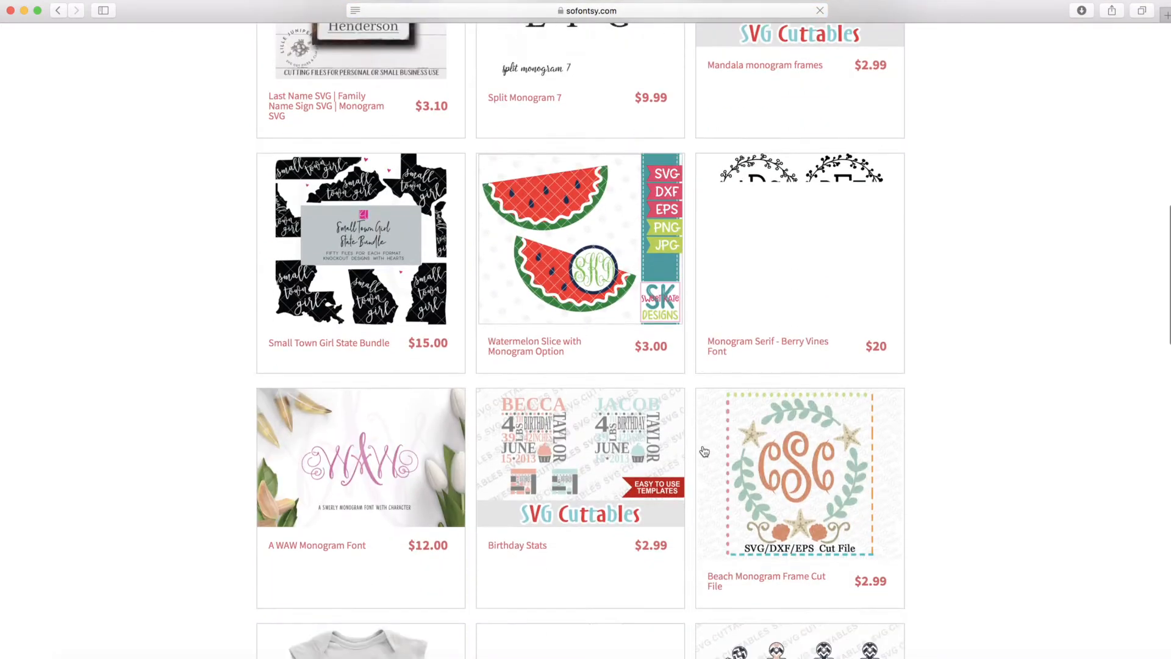
{"action": "scroll", "scroll_direction": "down", "scroll_amount": 3}
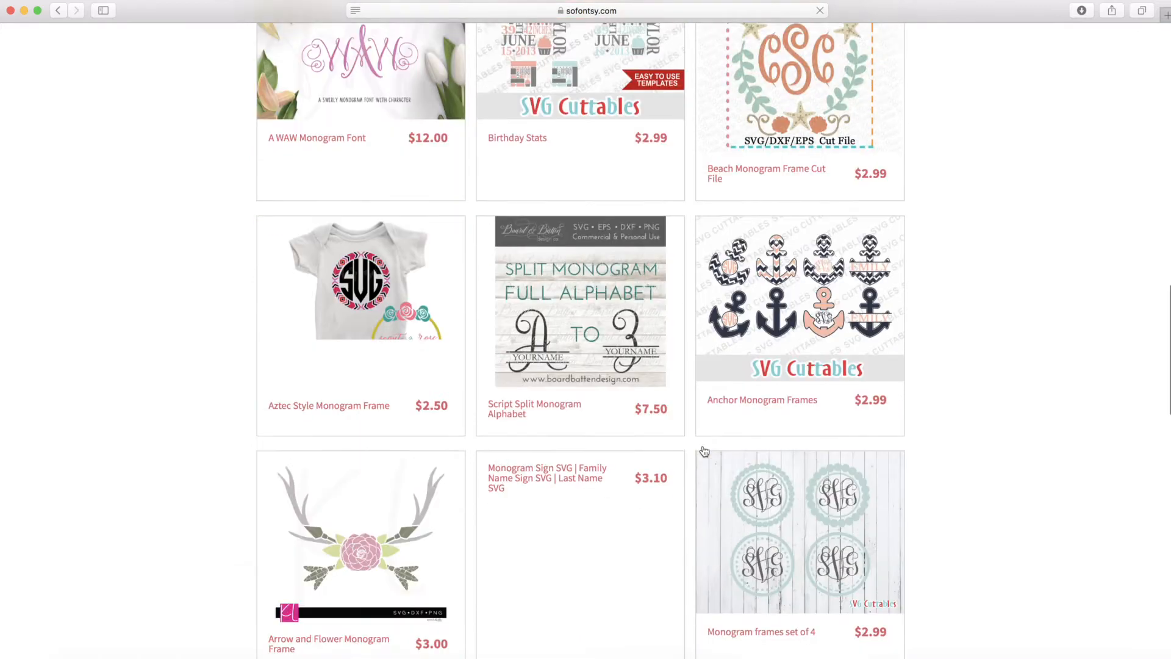
{"action": "scroll", "scroll_direction": "down", "scroll_amount": 3}
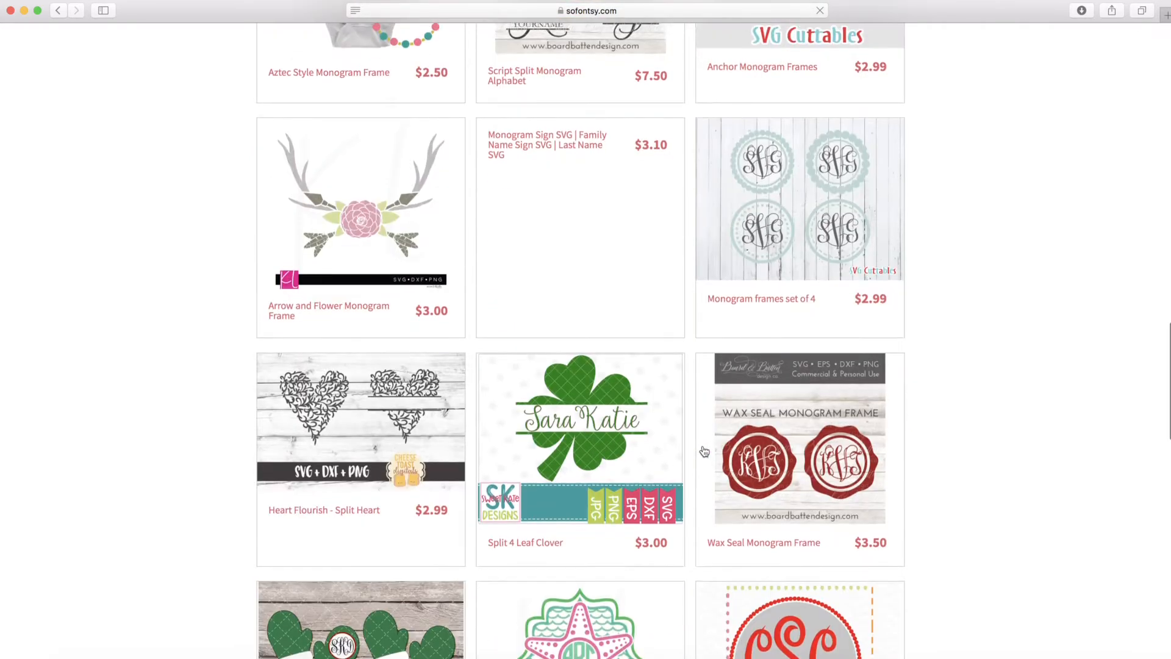
{"action": "scroll", "scroll_direction": "down", "scroll_amount": 3}
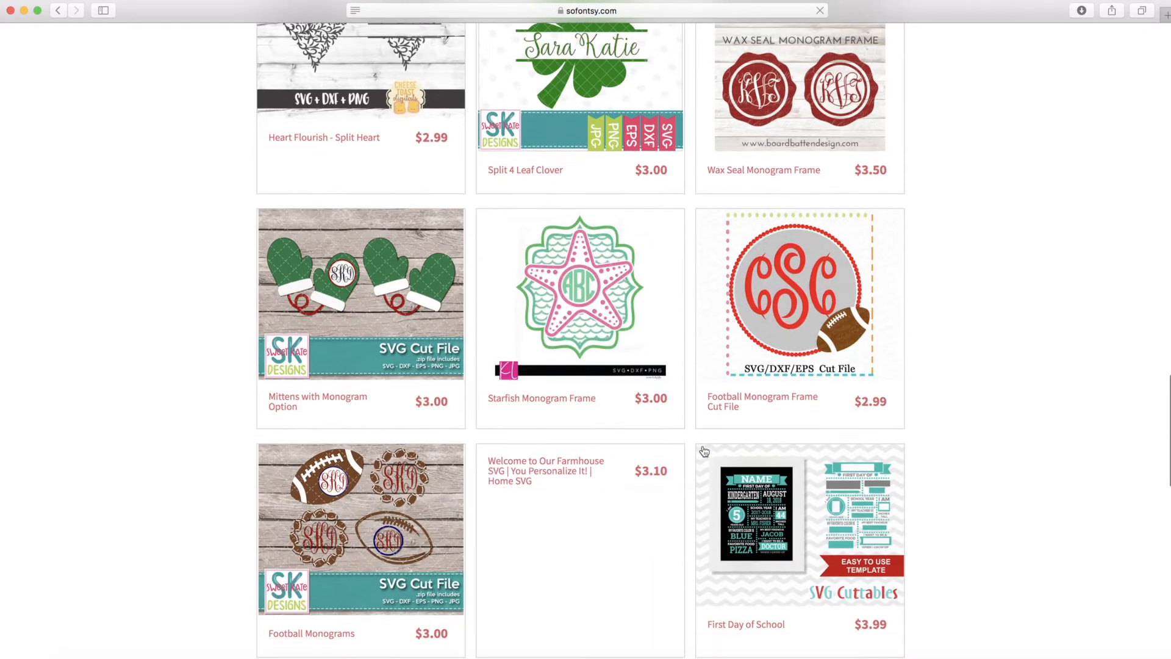
{"action": "scroll", "scroll_direction": "down", "scroll_amount": 3}
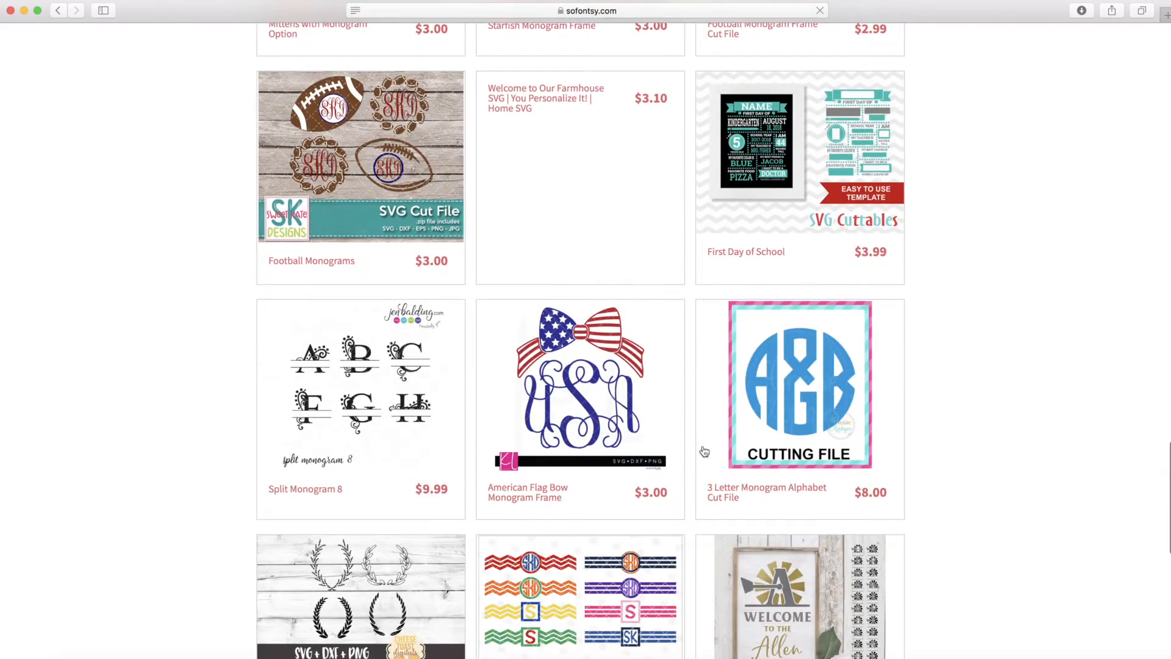
{"action": "scroll", "scroll_direction": "up", "scroll_amount": 3}
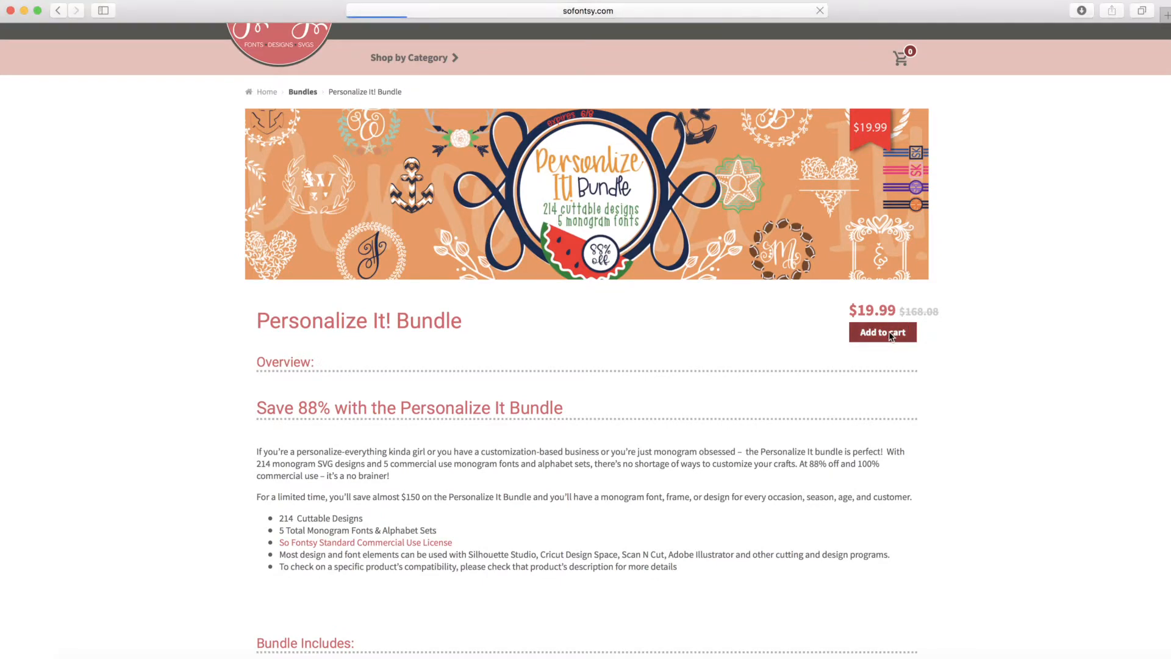
- Add the Personalize It! Bundle ($19.99) to the cart and review the cart contents for checkout
{"action": "left_click", "coordinate": [881, 332]}
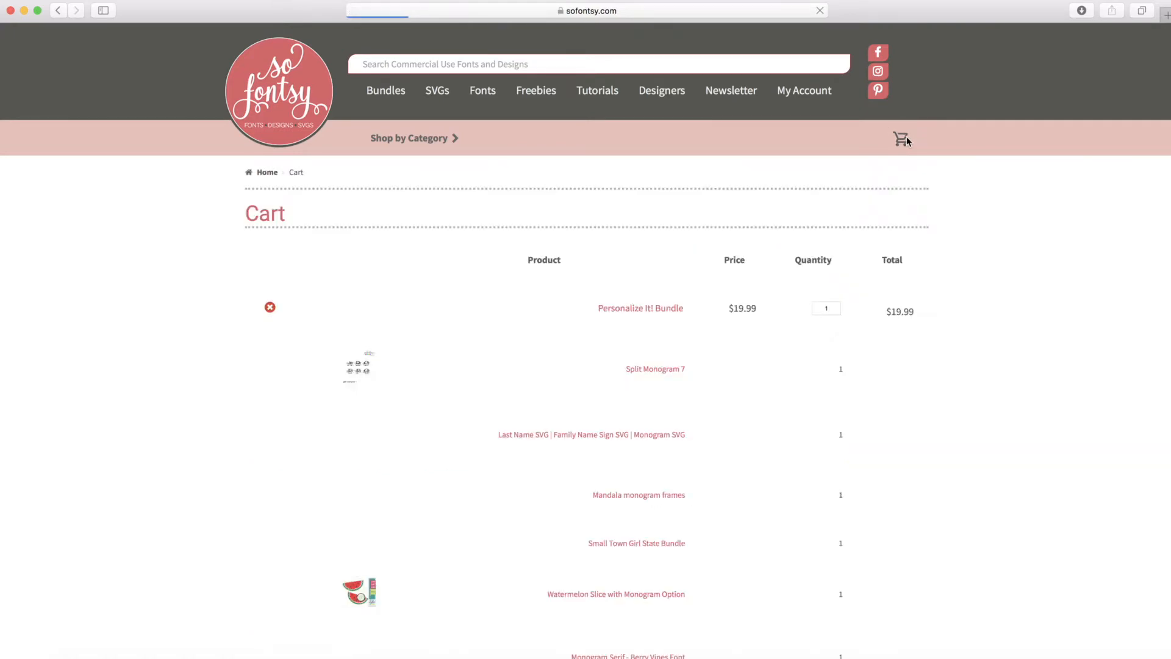
{"action": "scroll", "scroll_direction": "down", "scroll_amount": 3}
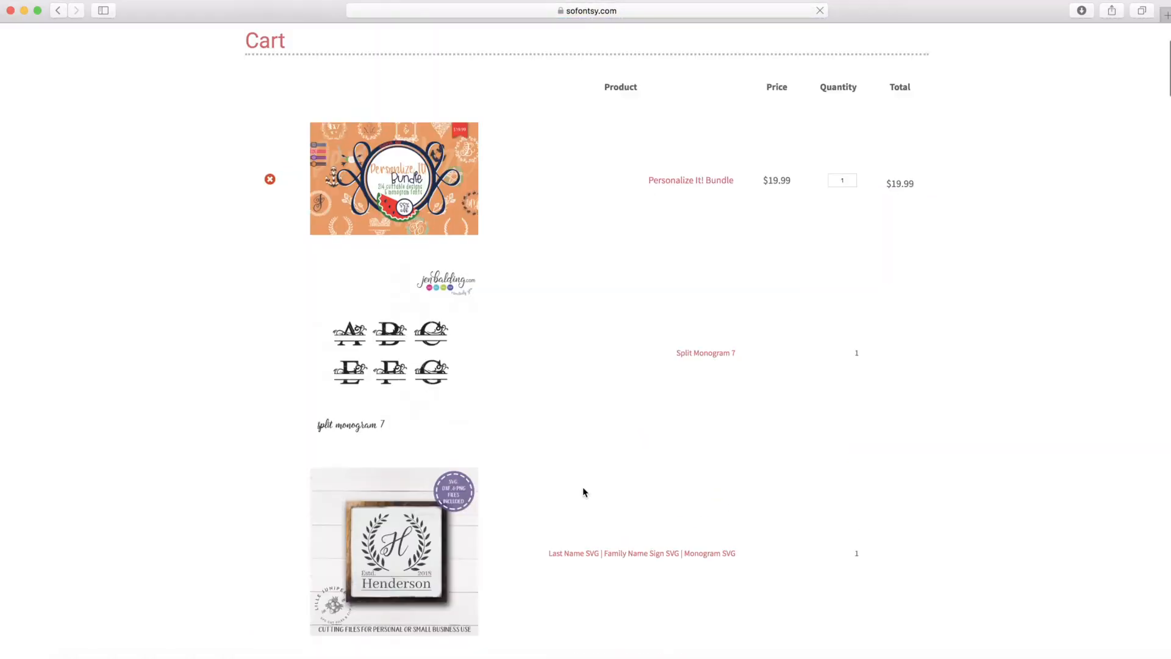
{"action": "scroll", "scroll_direction": "down", "scroll_amount": 3}
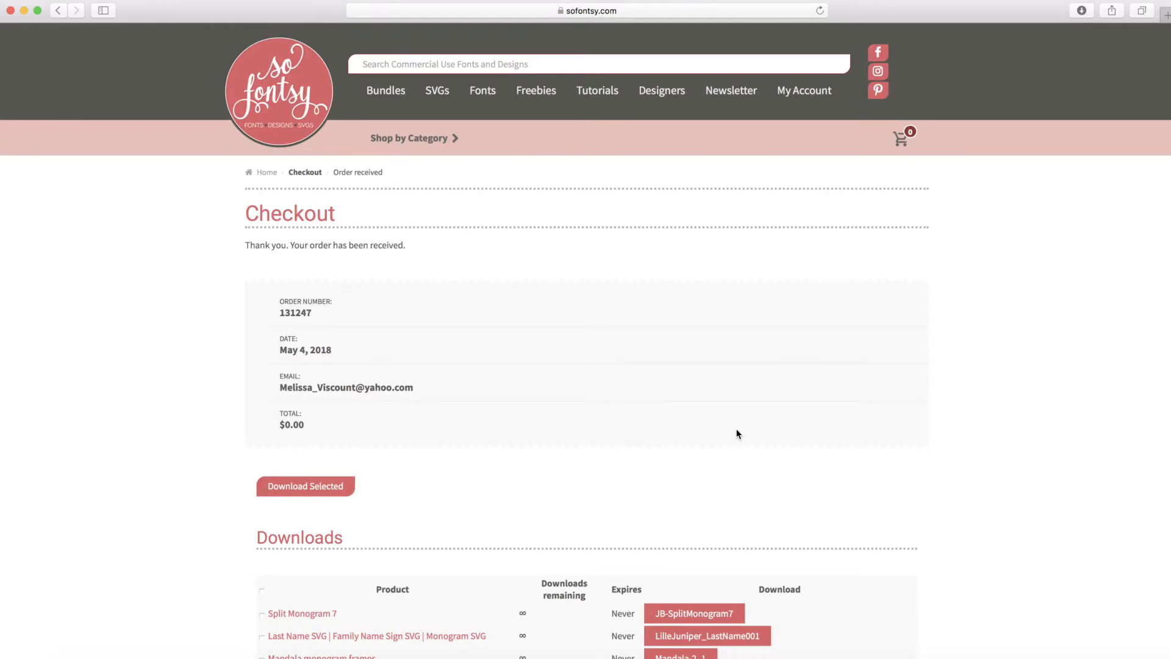
- Tick Split Monogram 7 and the Last Name SVG item in the order's downloads list
{"action": "scroll", "scroll_direction": "down", "scroll_amount": 3}
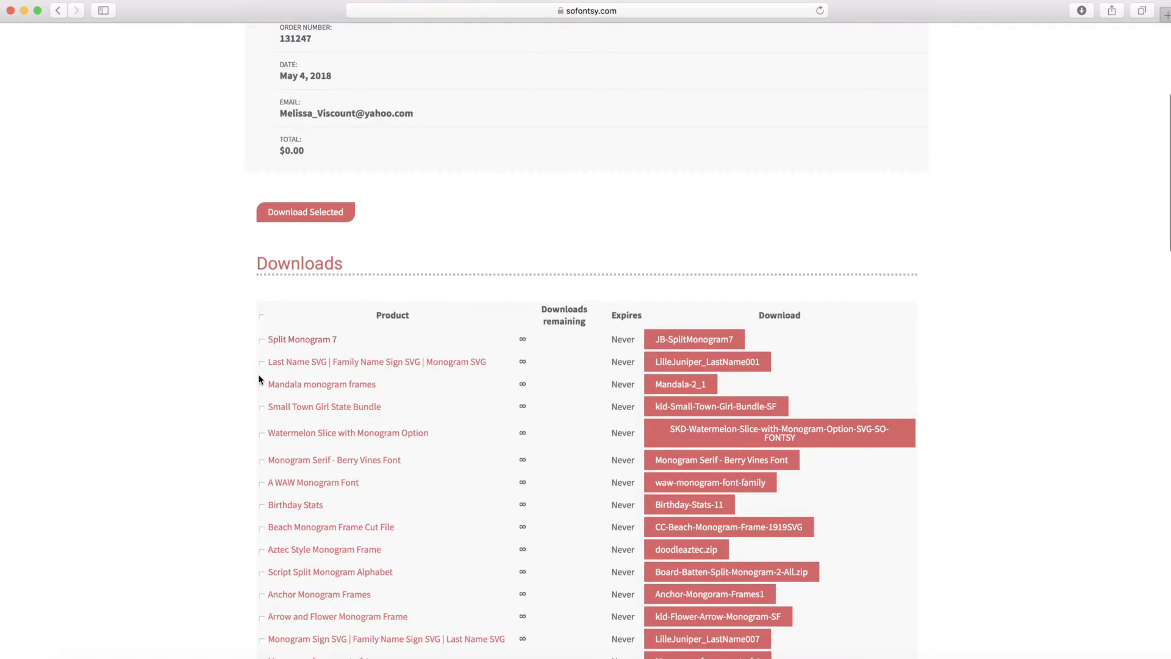
{"action": "left_click", "coordinate": [261, 341]}
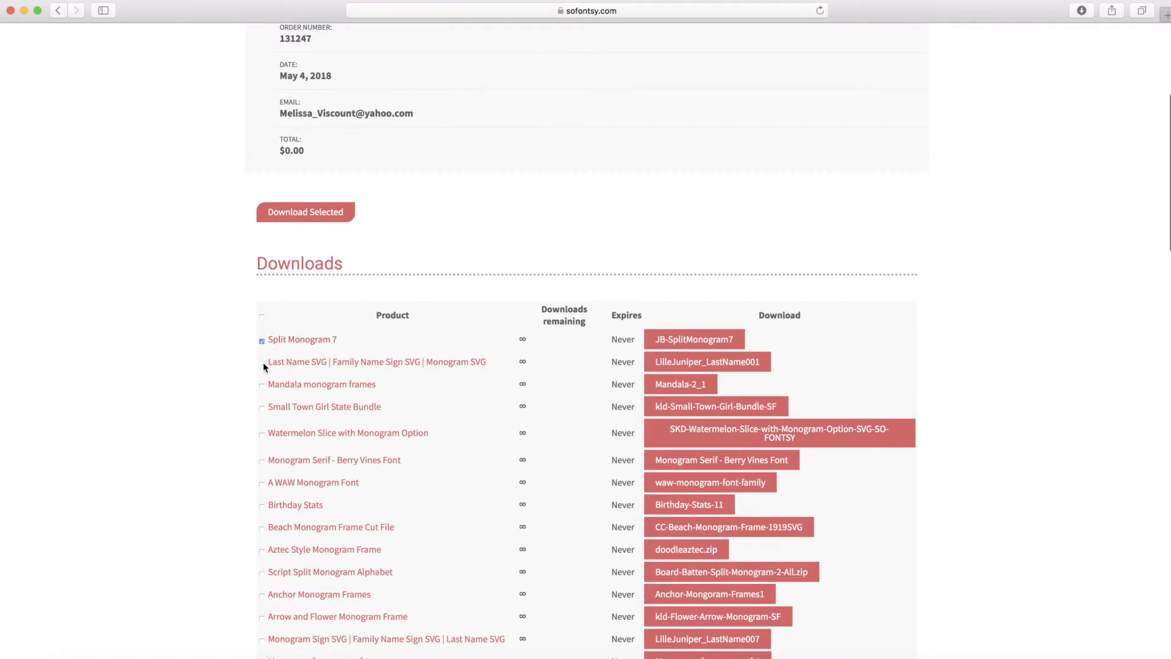
{"action": "left_click", "coordinate": [261, 361]}
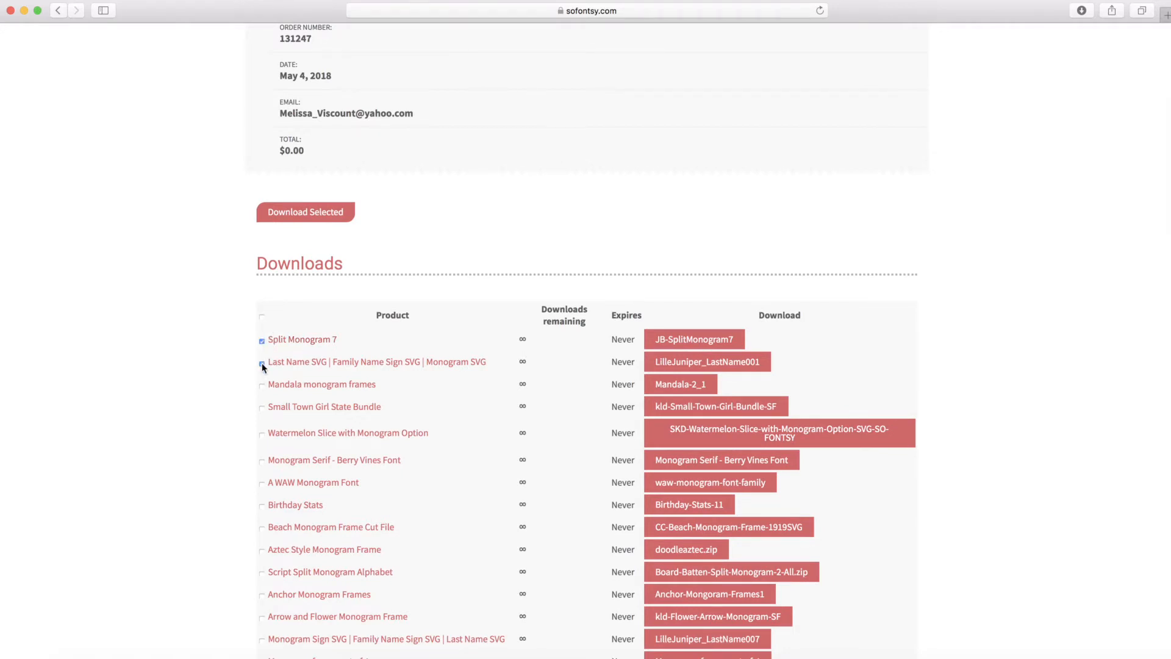
{"action": "left_click", "coordinate": [262, 361]}
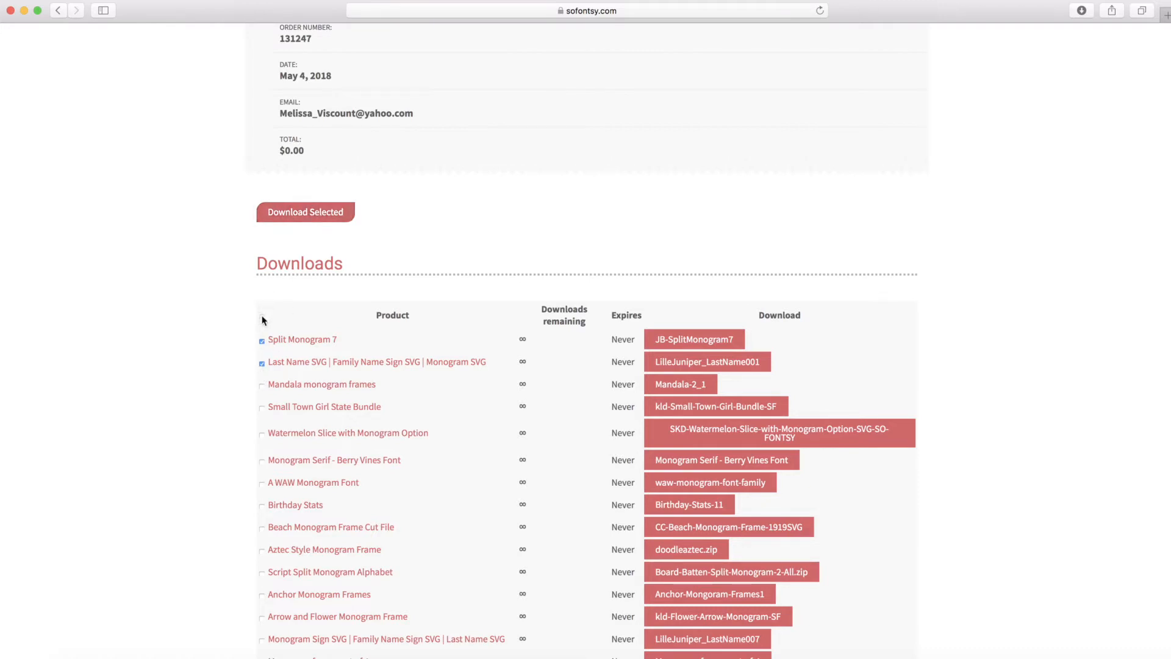
- Select every file in the downloads list with the header checkbox
{"action": "left_click", "coordinate": [261, 316]}
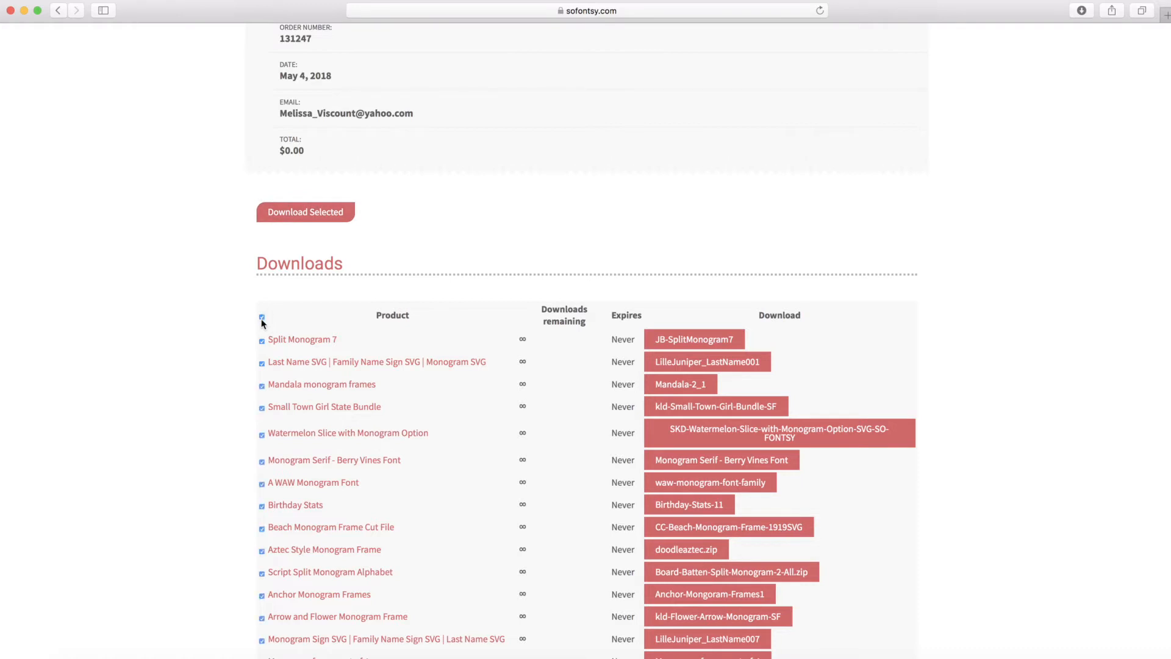
{"action": "scroll", "scroll_direction": "down", "scroll_amount": 3}
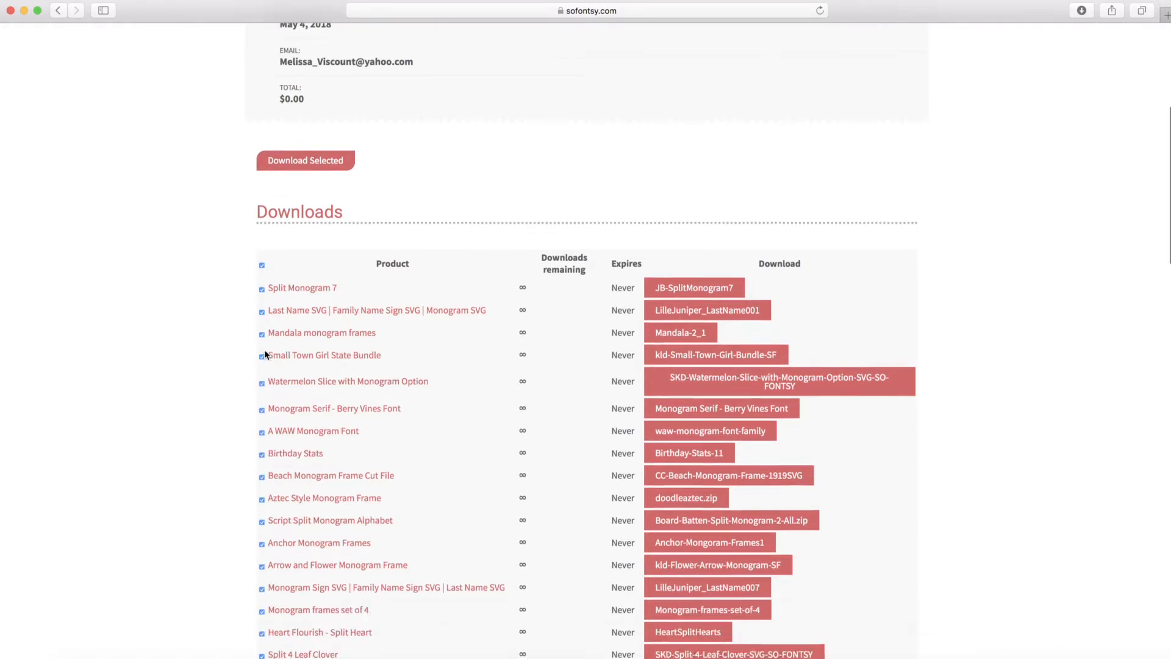
{"action": "scroll", "scroll_direction": "down", "scroll_amount": 3}
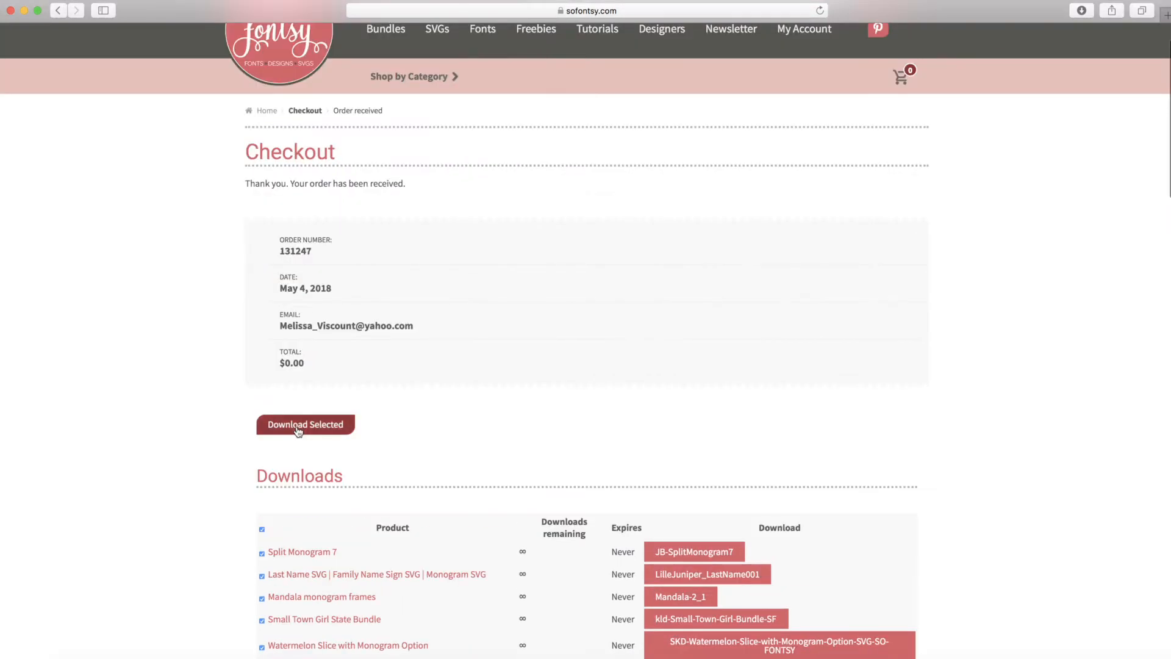
- Start downloading all ticked bundle files together via Download Selected
{"action": "left_click", "coordinate": [305, 424]}
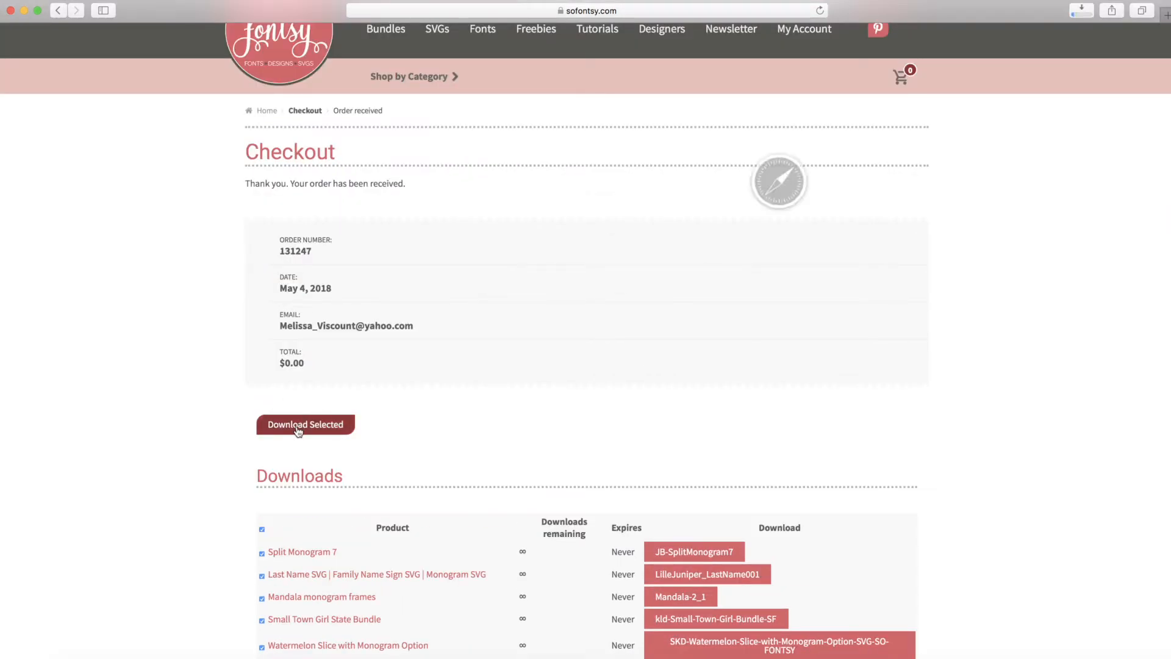
{"action": "left_click", "coordinate": [304, 423]}
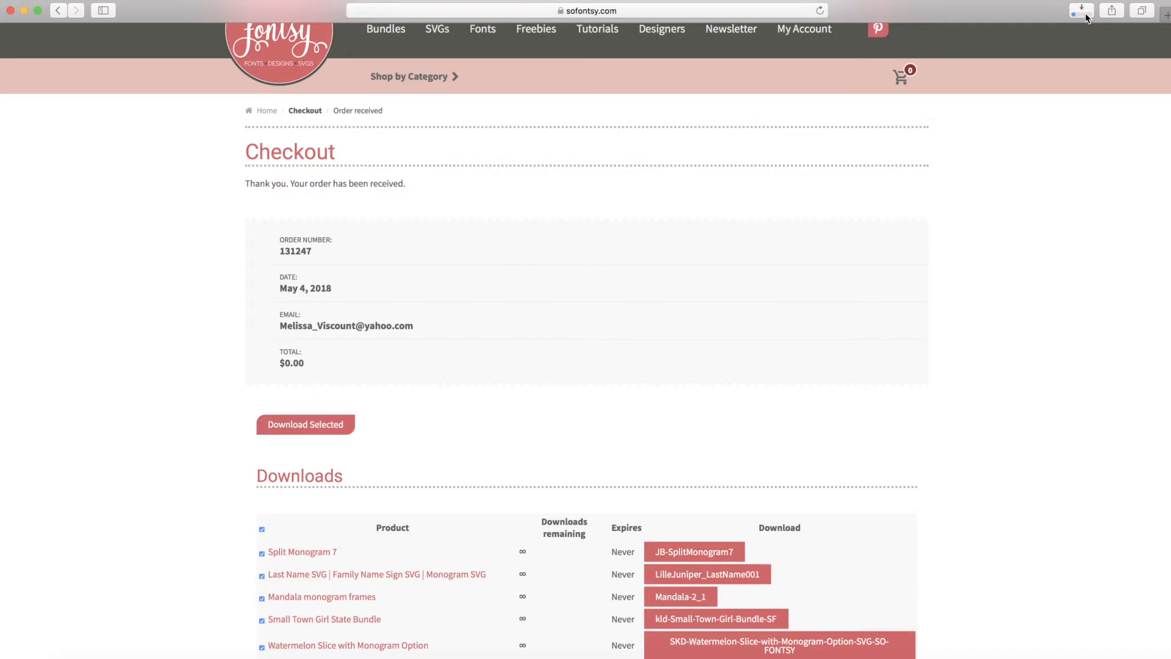
{"action": "mouse_move", "coordinate": [1081, 10]}
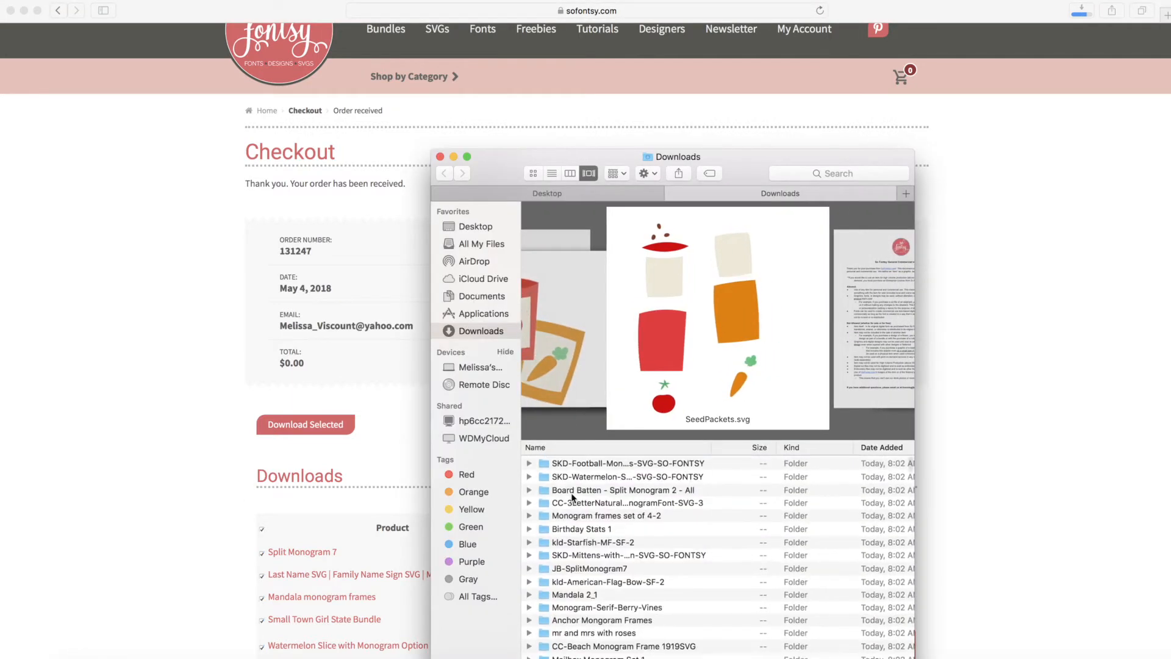
- Browse the Finder Downloads folder holding the newly downloaded design folders
{"action": "scroll", "scroll_direction": "down", "scroll_amount": 3}
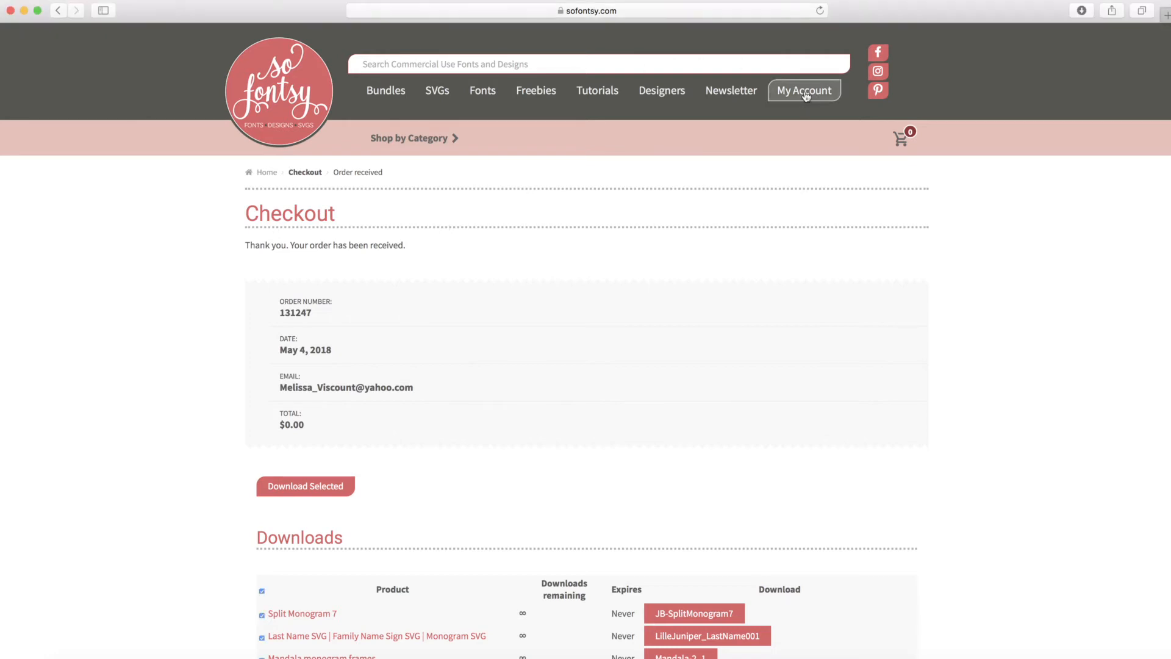
- Go to My account and show the Downloads page of purchased products
{"action": "left_click", "coordinate": [804, 90]}
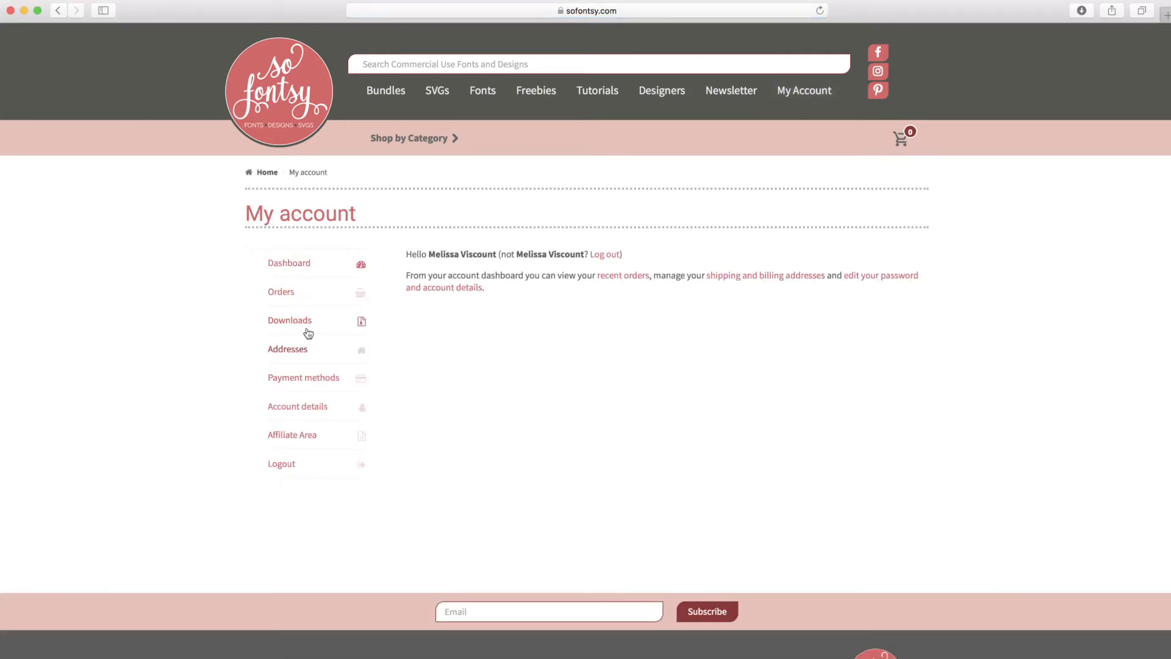
{"action": "left_click", "coordinate": [290, 319]}
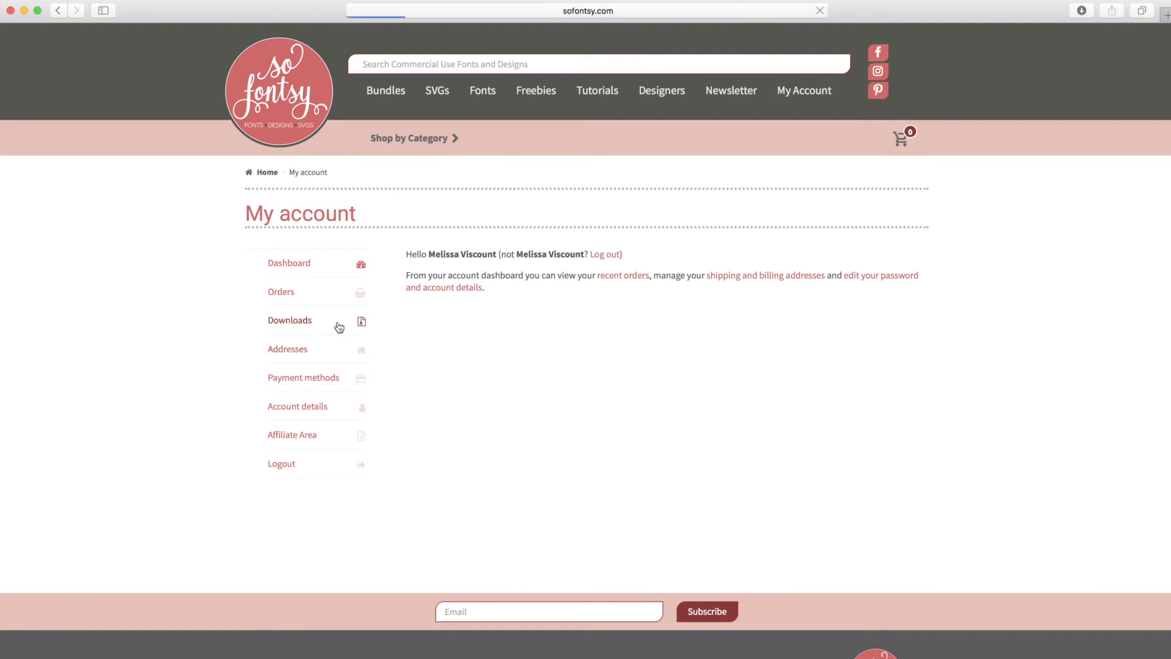
{"action": "mouse_move", "coordinate": [364, 321]}
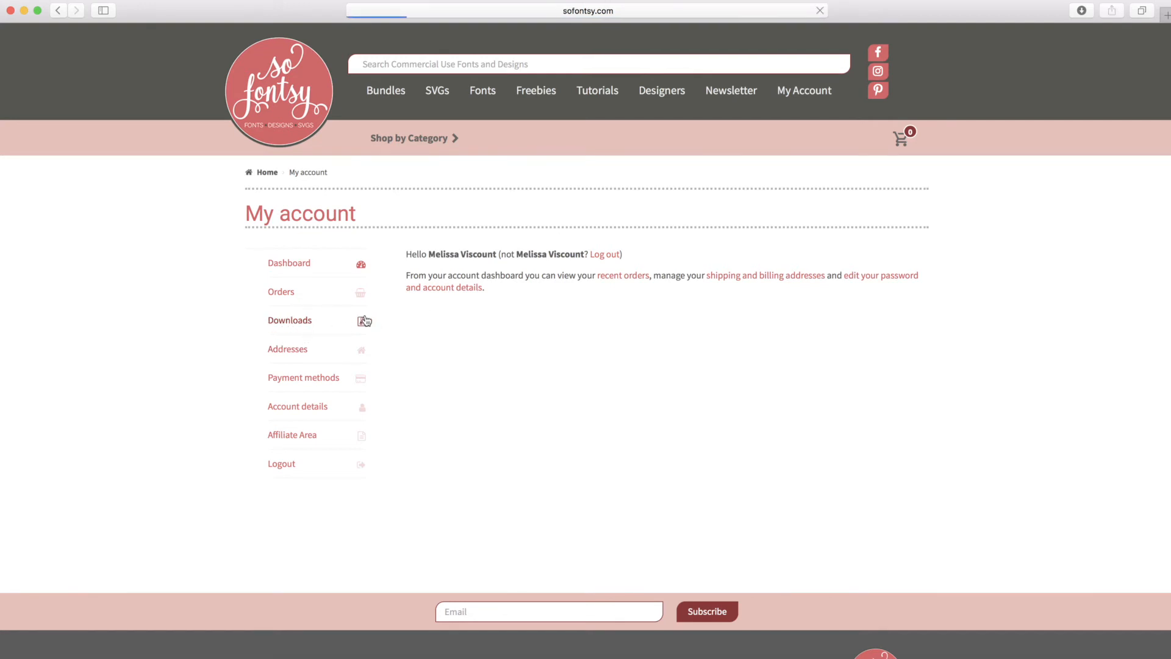
{"action": "left_click", "coordinate": [290, 320]}
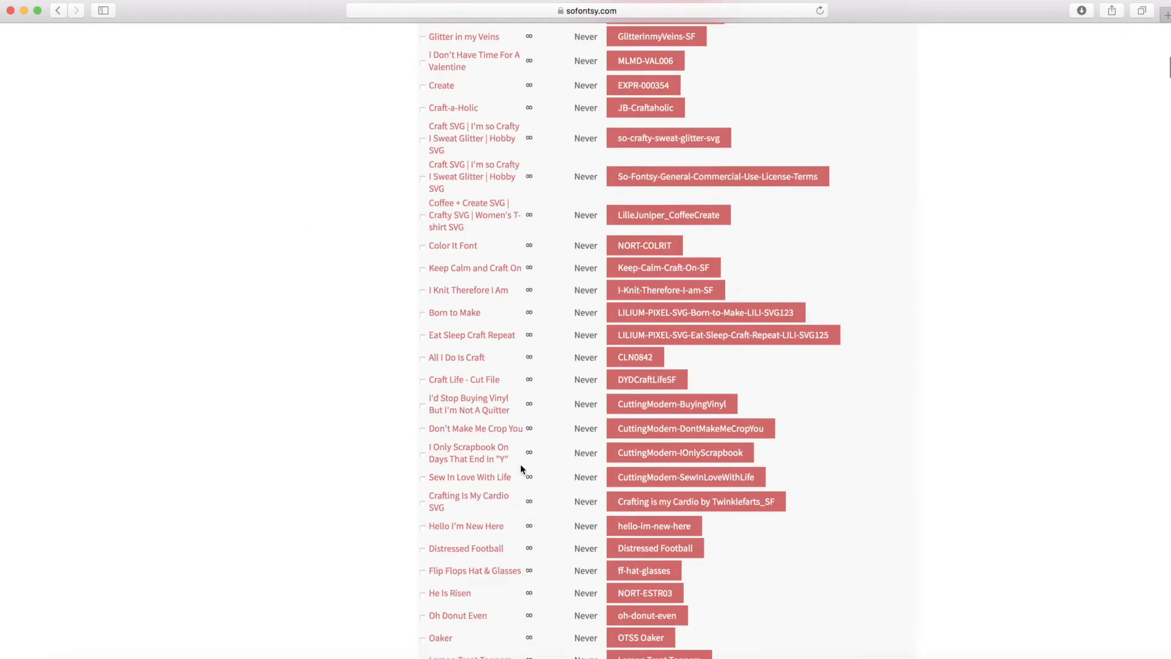
- Look through the list of purchased products with their download links, then head to Orders
{"action": "scroll", "scroll_direction": "down", "scroll_amount": 3}
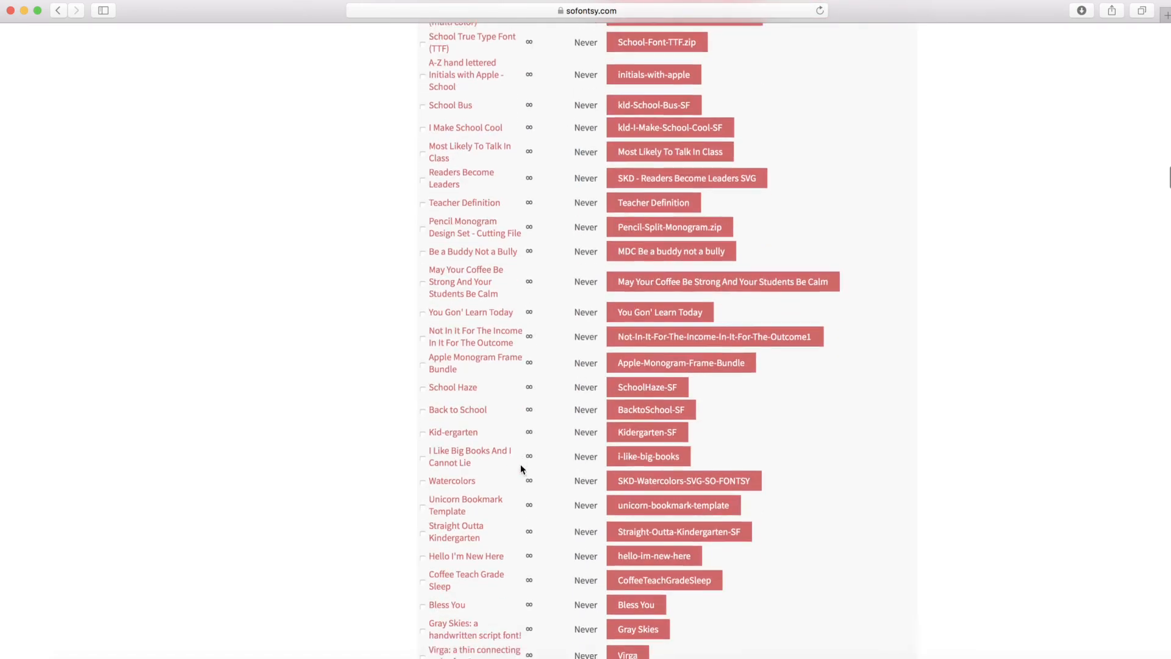
{"action": "scroll", "scroll_direction": "down", "scroll_amount": 3}
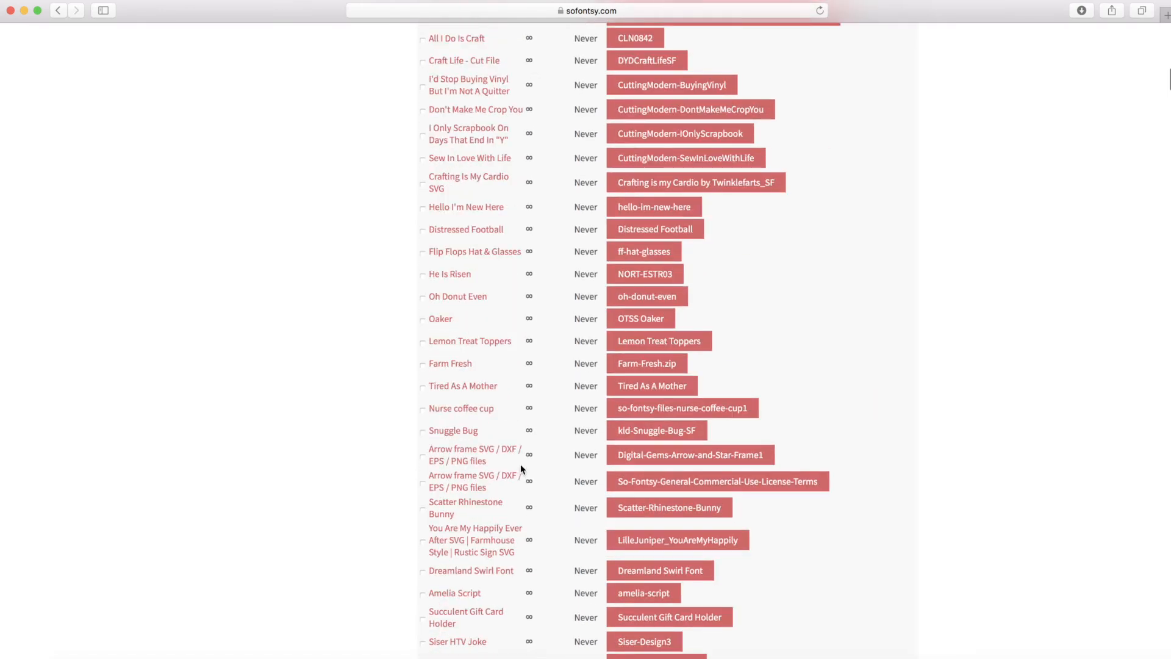
{"action": "scroll", "scroll_direction": "up", "scroll_amount": 3}
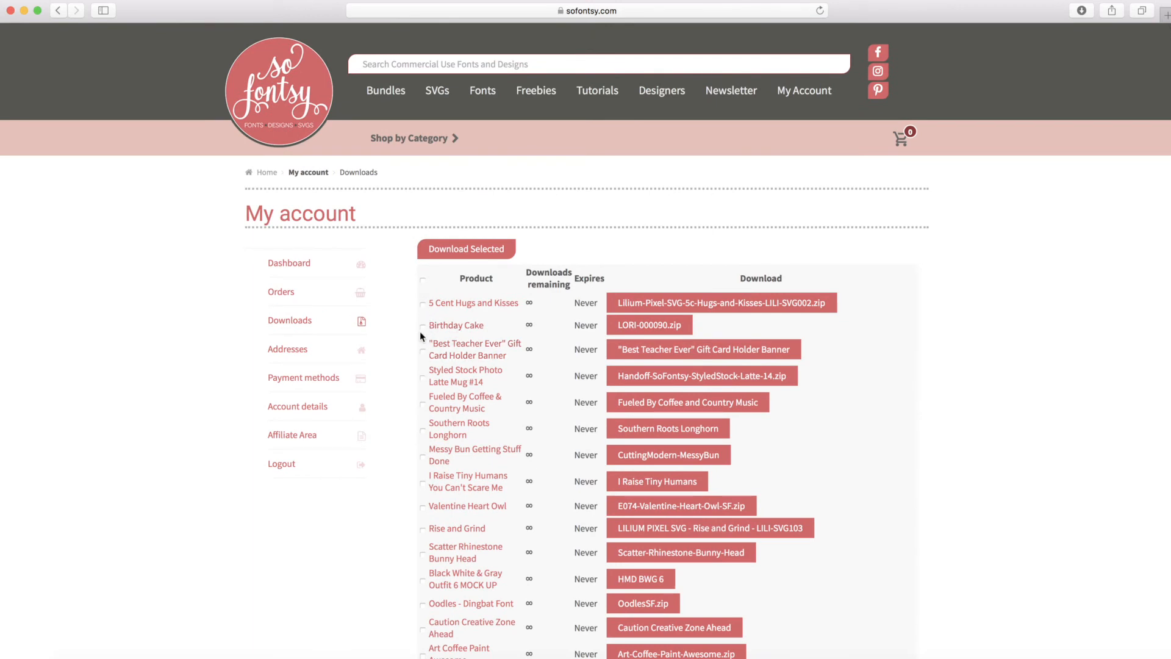
{"action": "mouse_move", "coordinate": [423, 436]}
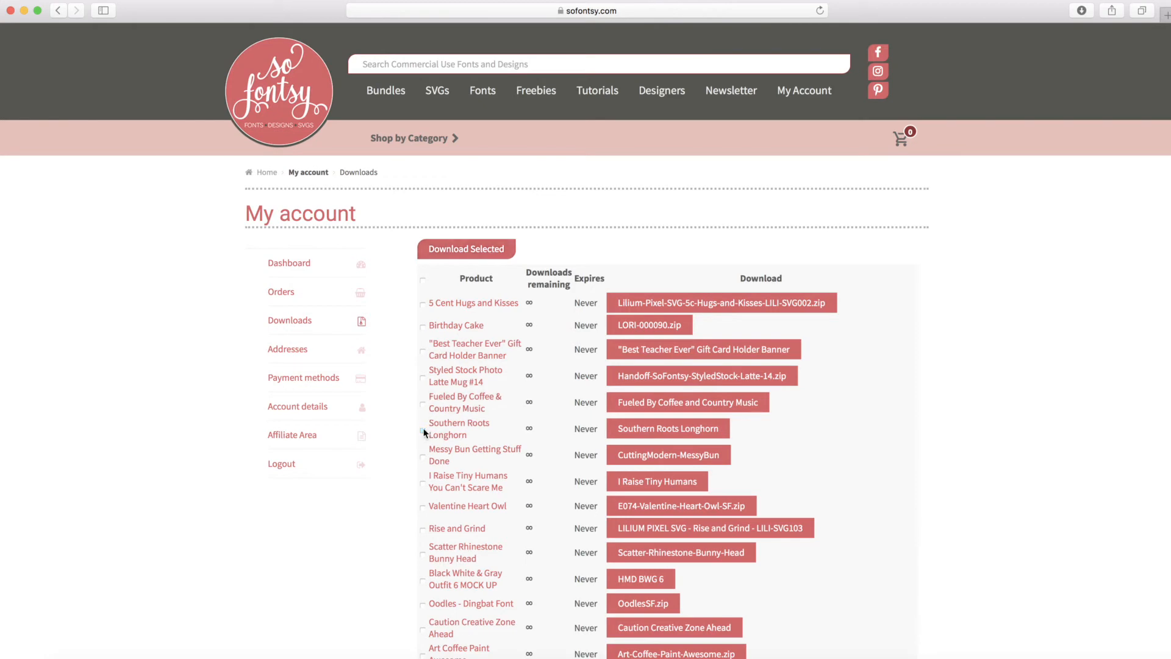
{"action": "scroll", "scroll_direction": "down", "scroll_amount": 3}
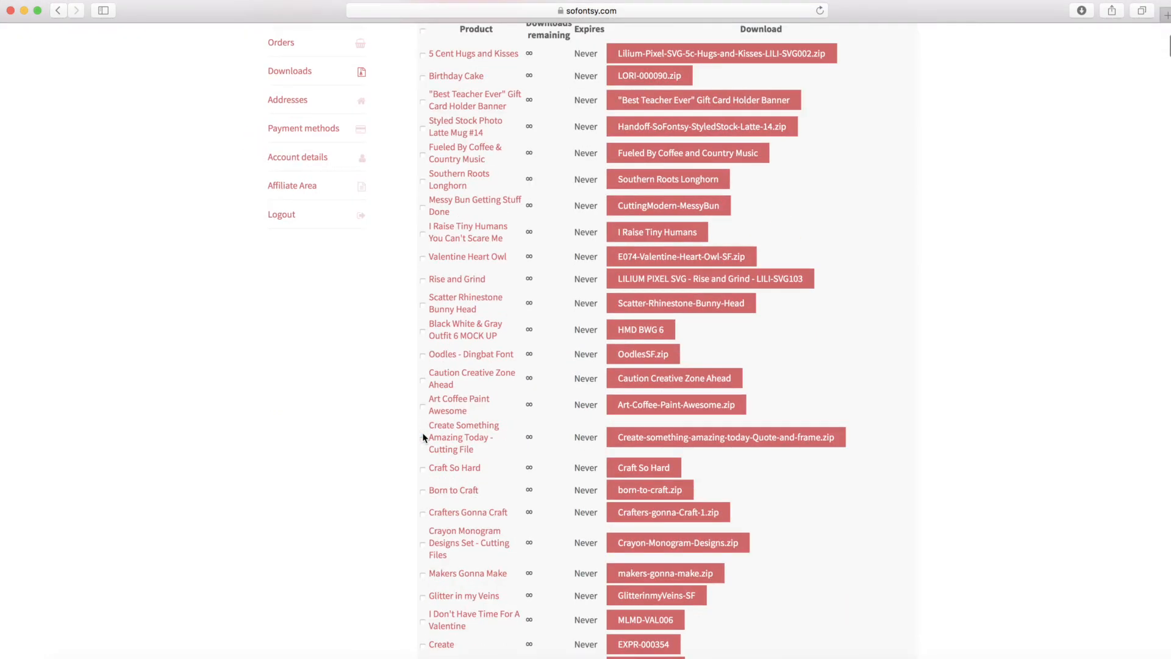
{"action": "scroll", "scroll_direction": "down", "scroll_amount": 3}
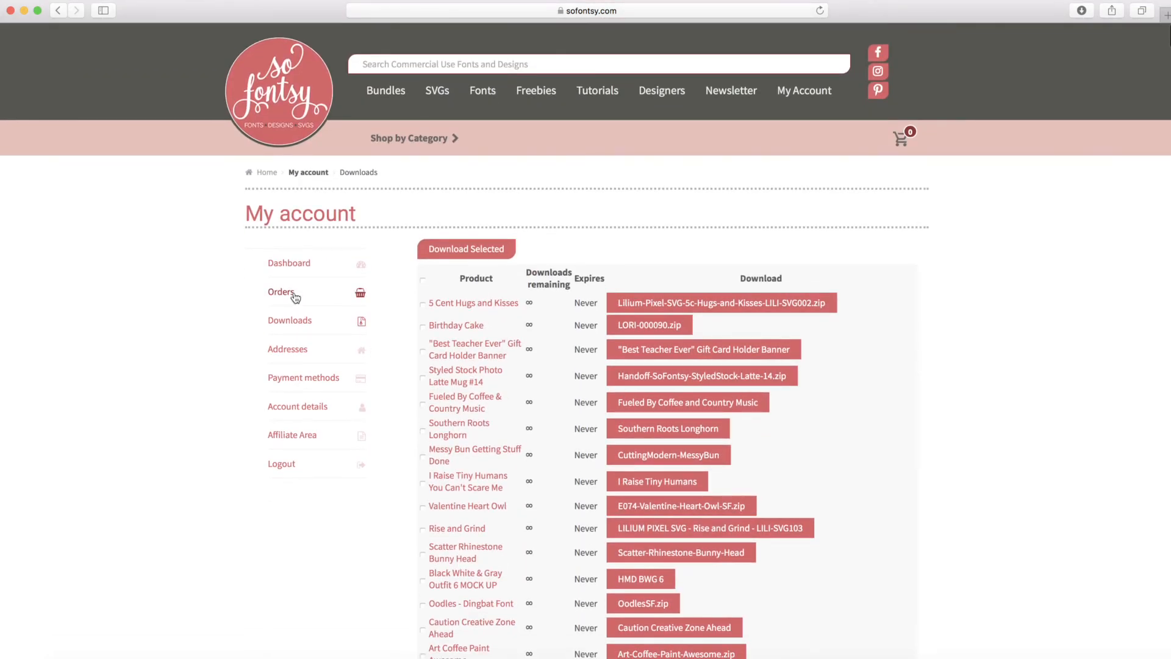
{"action": "left_click", "coordinate": [282, 292]}
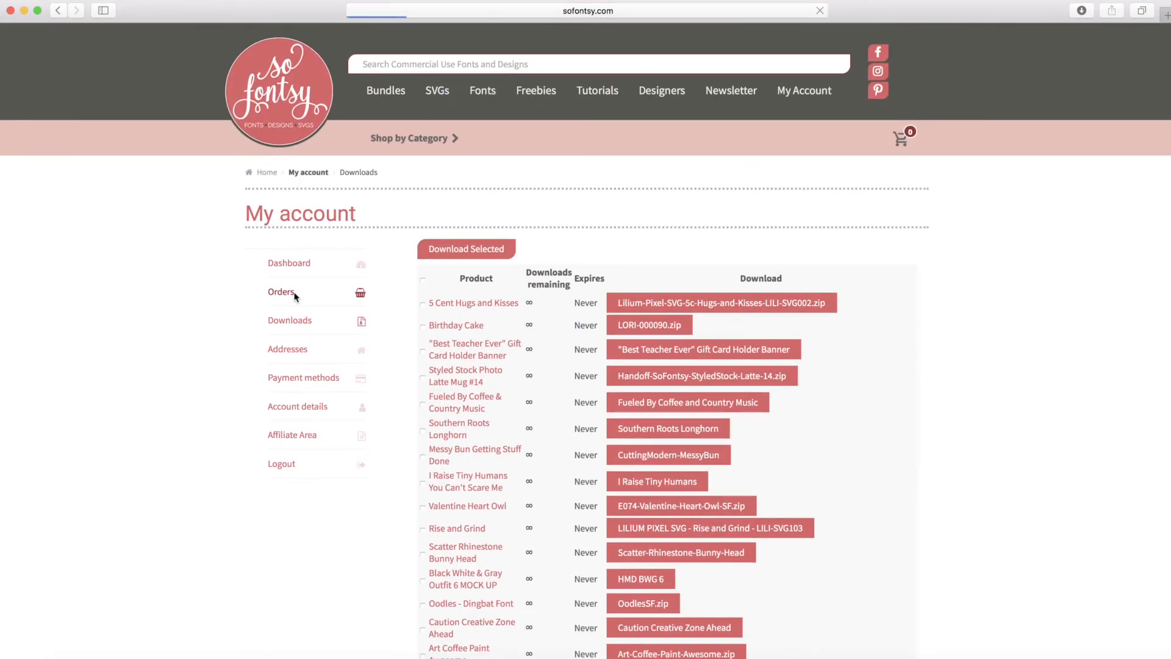
- View order #130284 and select all three of its downloadable items
{"action": "left_click", "coordinate": [281, 292]}
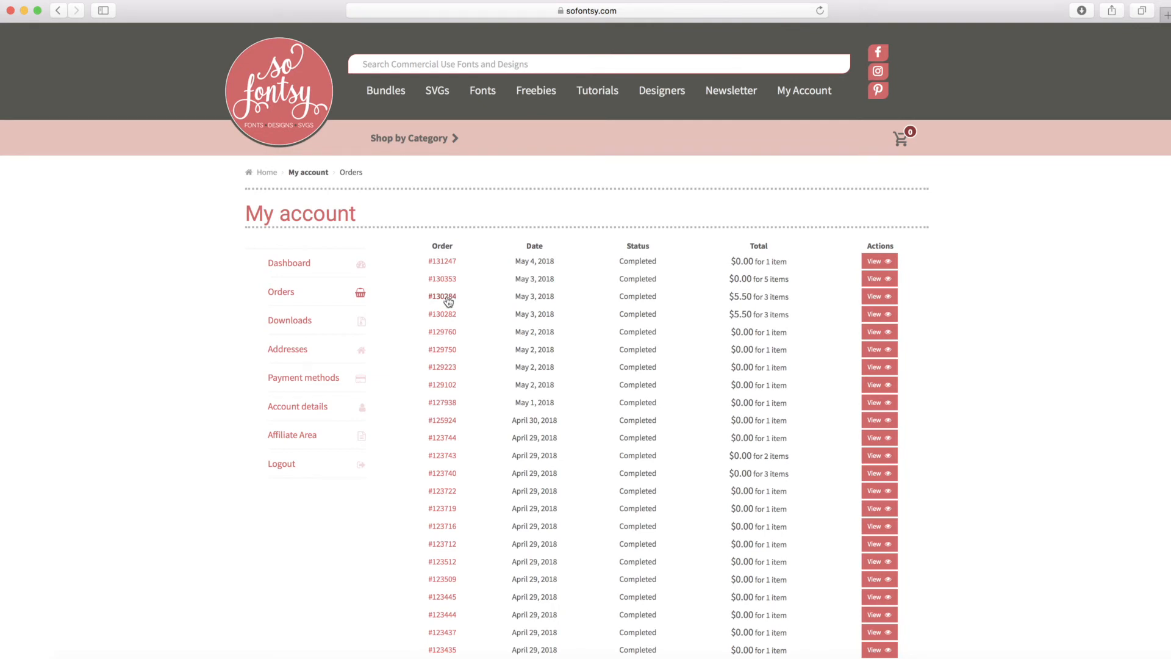
{"action": "left_click", "coordinate": [442, 297]}
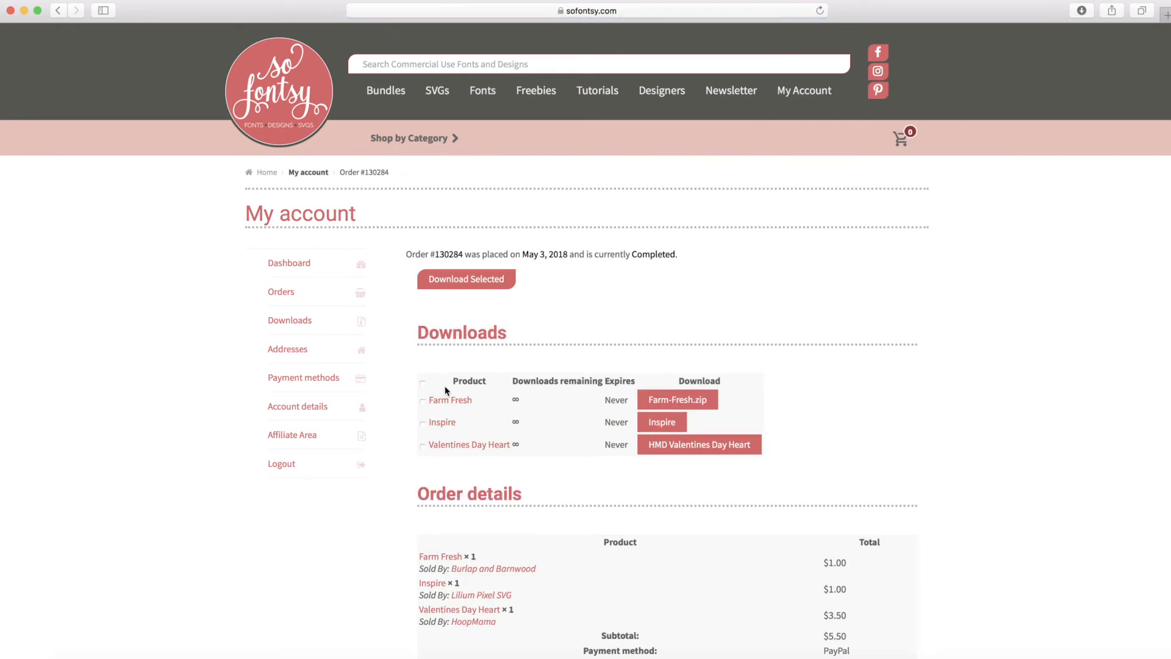
{"action": "mouse_move", "coordinate": [423, 388]}
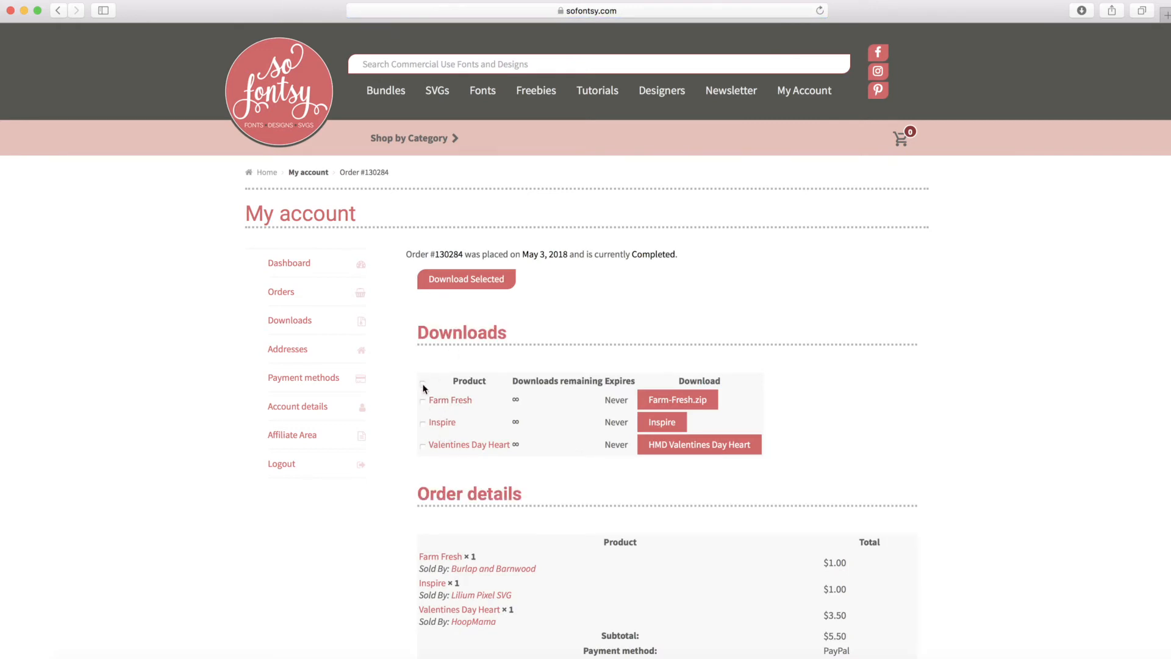
{"action": "left_click", "coordinate": [423, 382]}
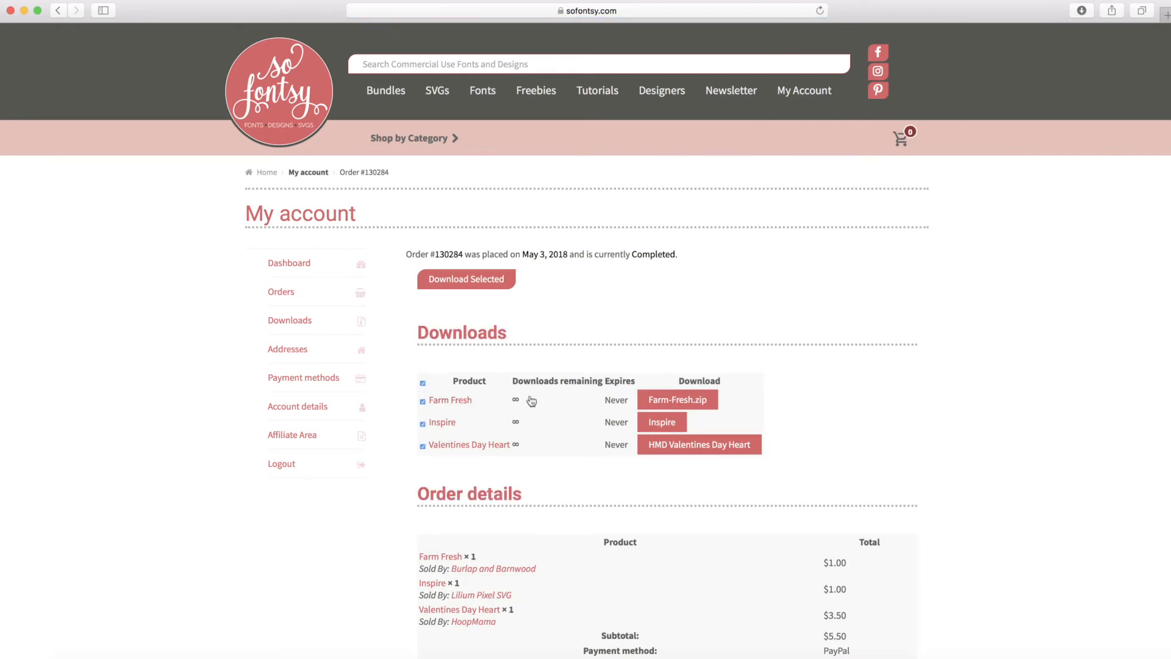
{"action": "mouse_move", "coordinate": [676, 444]}
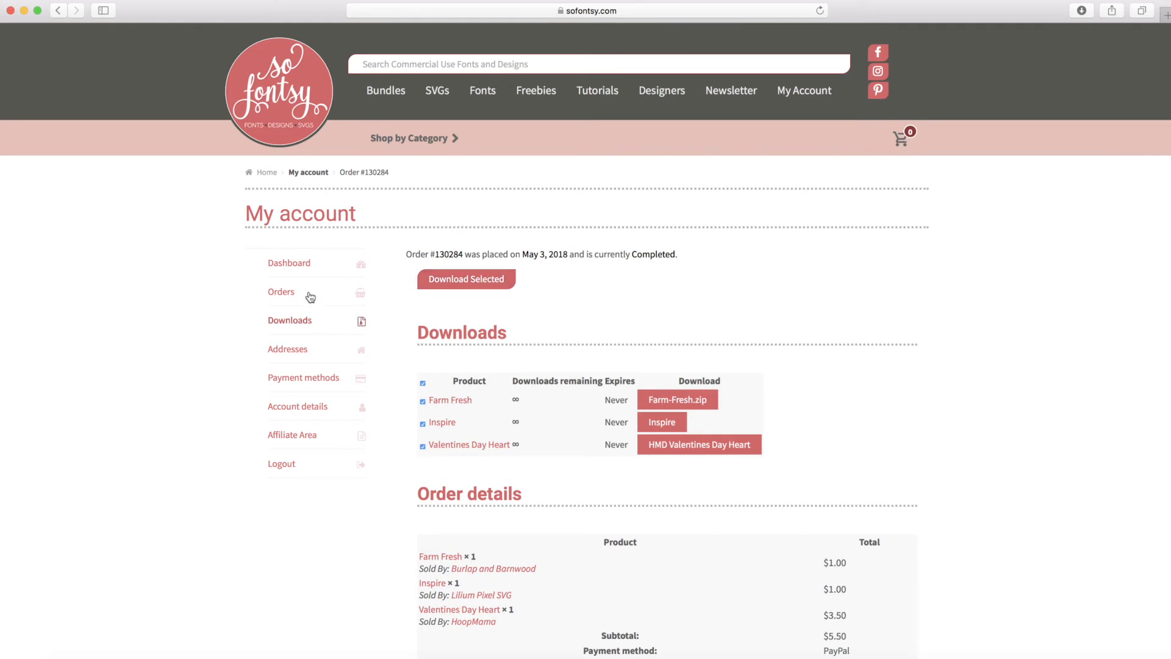
- Return to the order history list and choose View on order #131247
{"action": "left_click", "coordinate": [281, 292]}
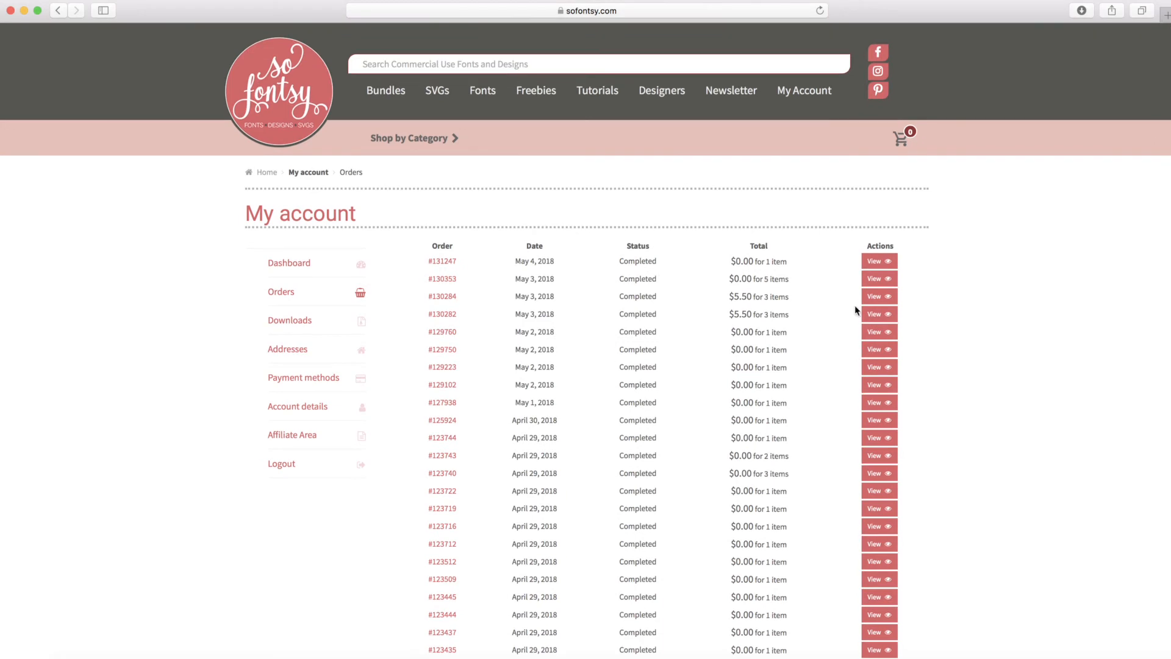
{"action": "left_click", "coordinate": [878, 261]}
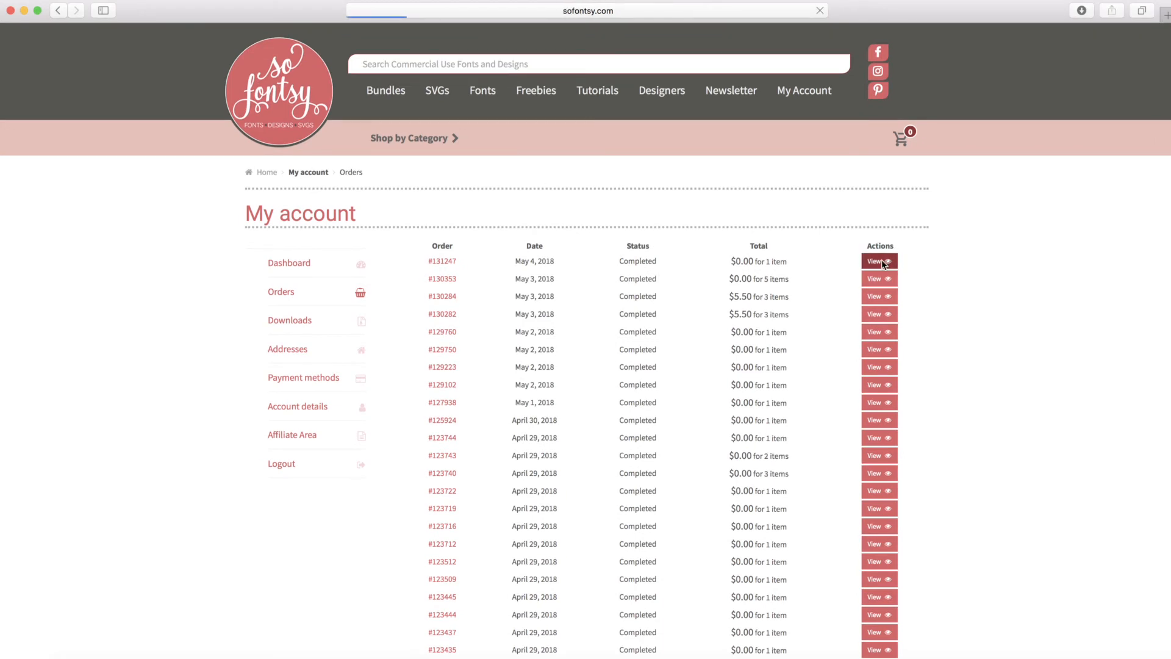
{"action": "left_click", "coordinate": [878, 261]}
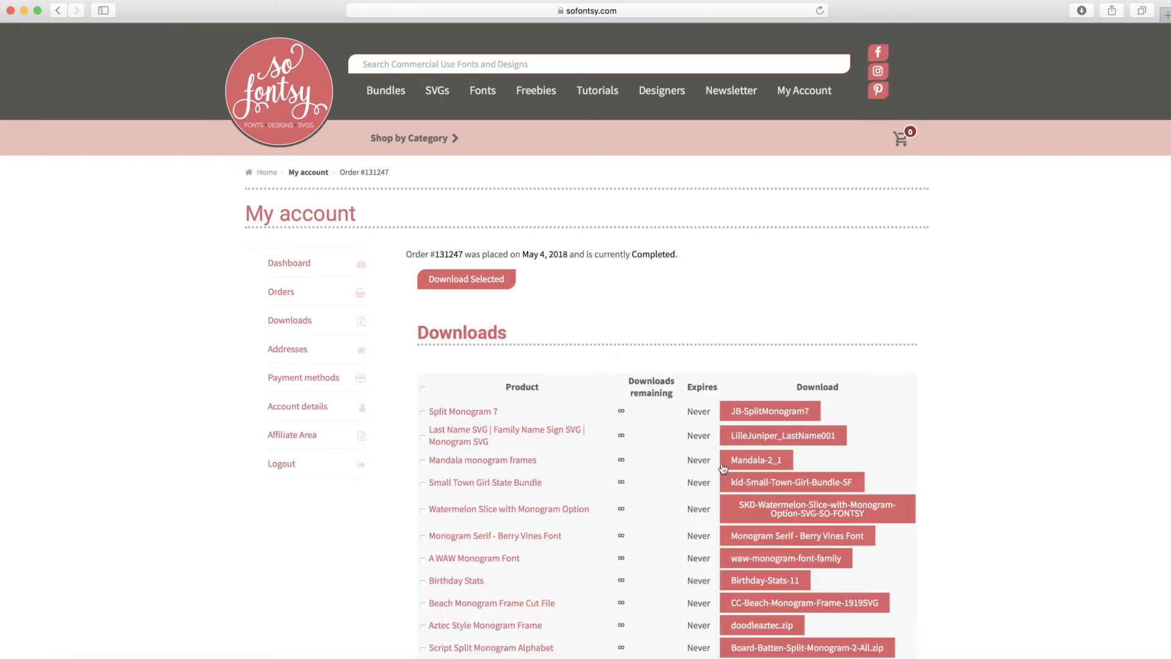
{"action": "scroll", "scroll_direction": "down", "scroll_amount": 3}
{"action": "type", "text": "the"}
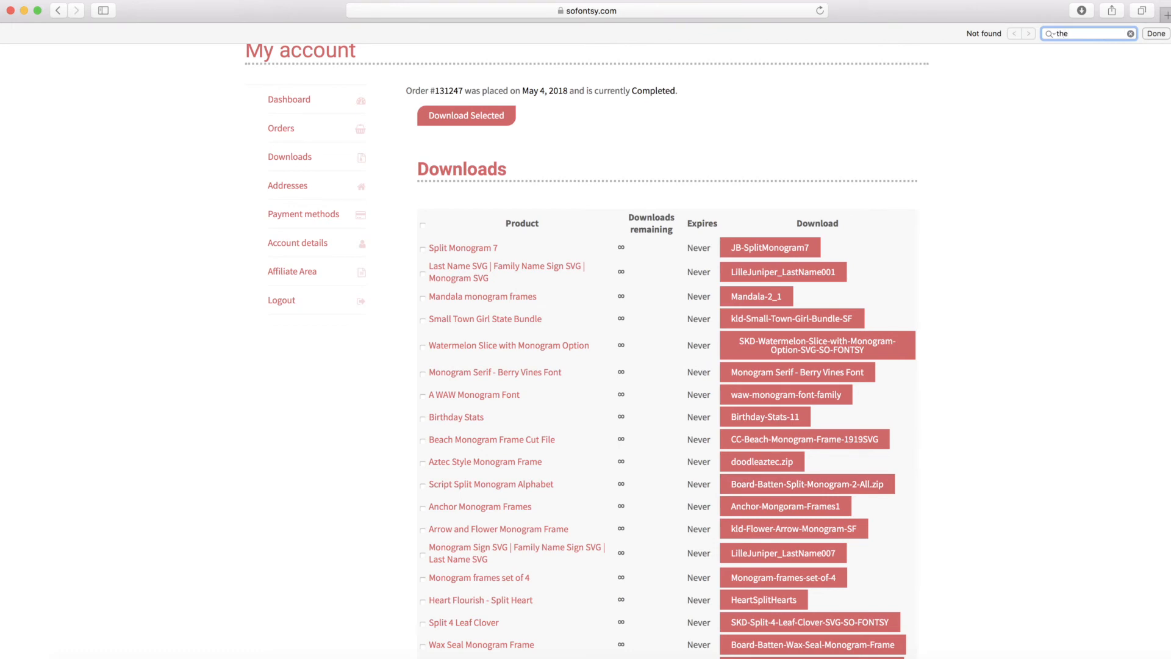
{"action": "type", "text": "mandala"}
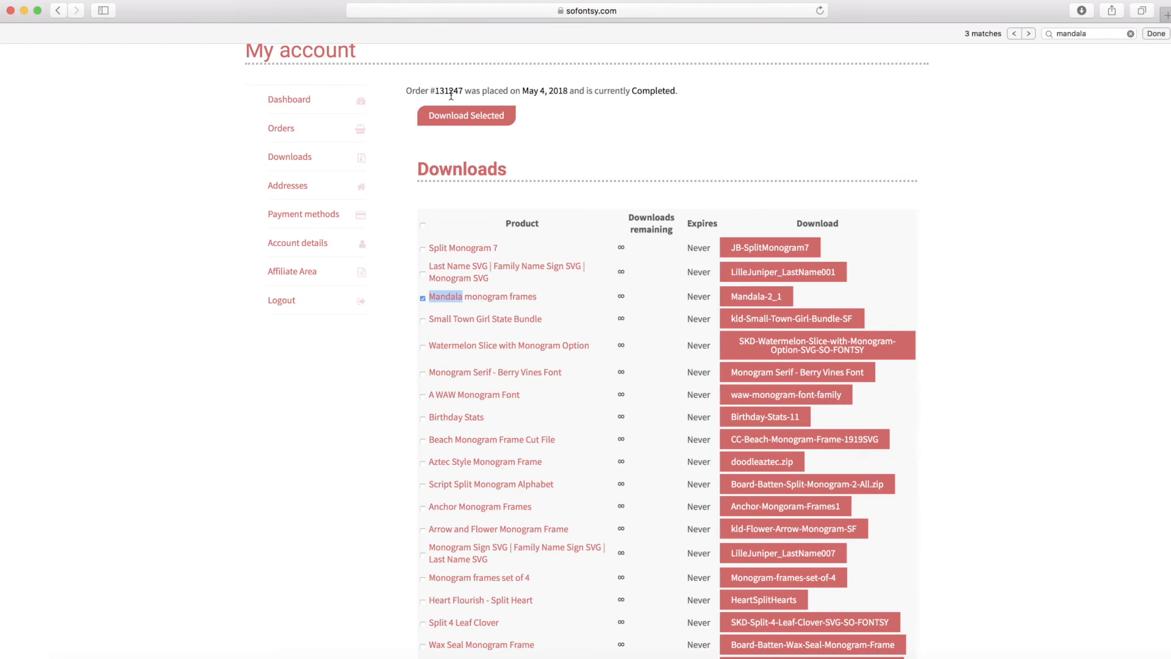
{"action": "mouse_move", "coordinate": [501, 281]}
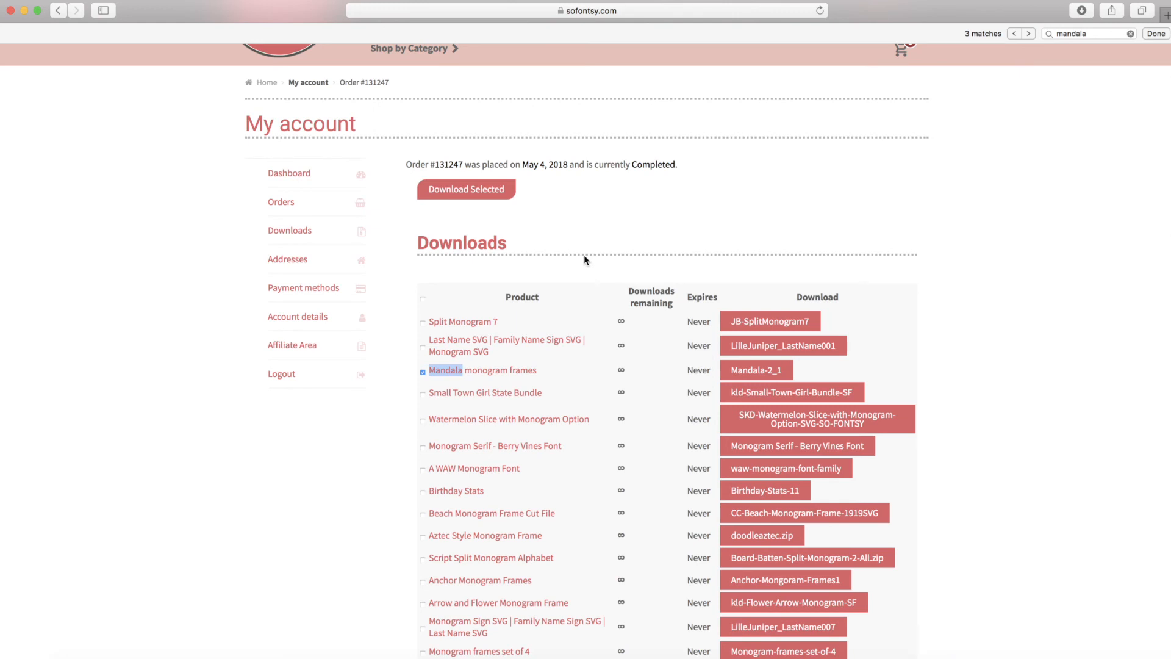
{"action": "mouse_move", "coordinate": [1133, 75]}
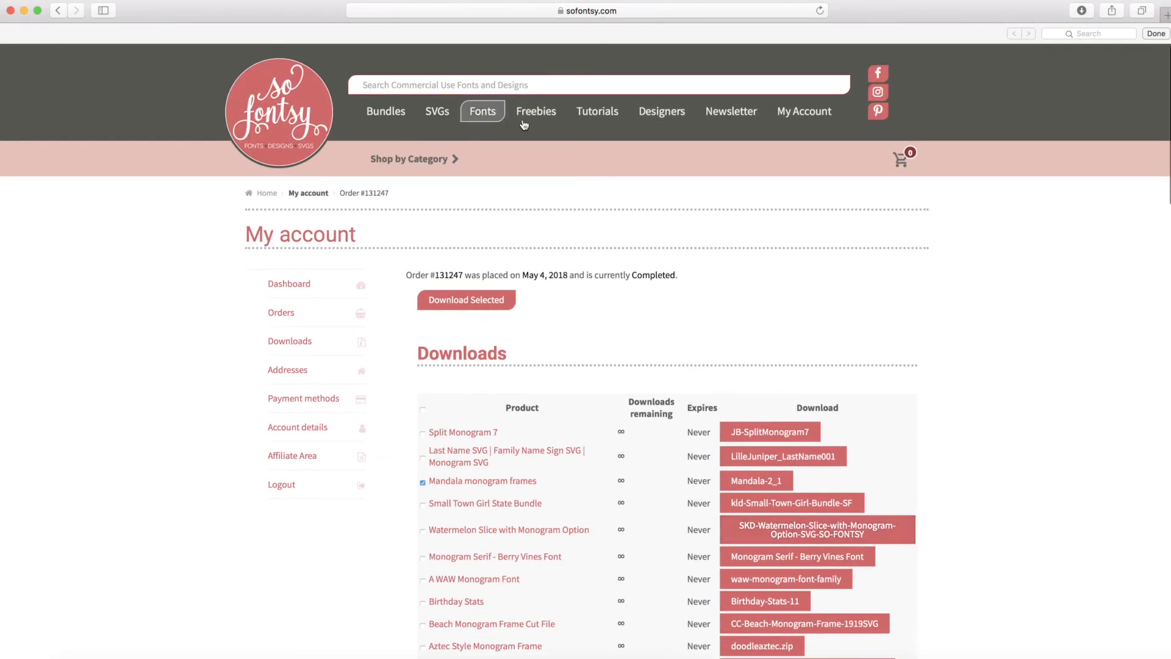
- Show the Bundles catalogue page with the May Bundle and sale bundles
{"action": "left_click", "coordinate": [386, 111]}
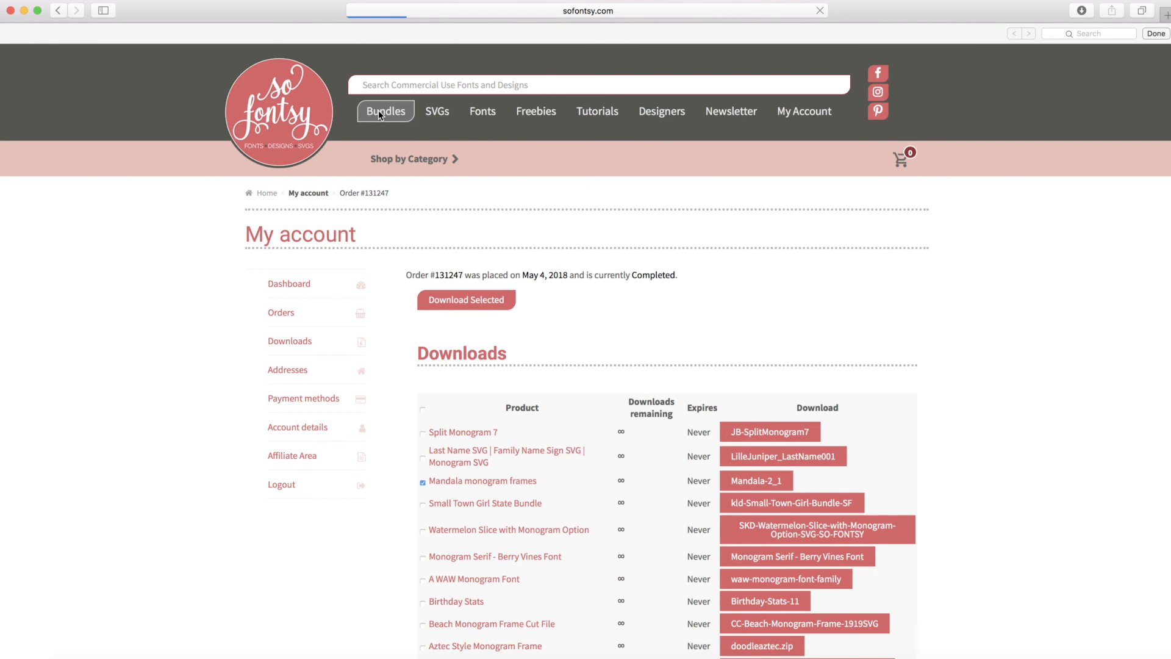
{"action": "left_click", "coordinate": [386, 111]}
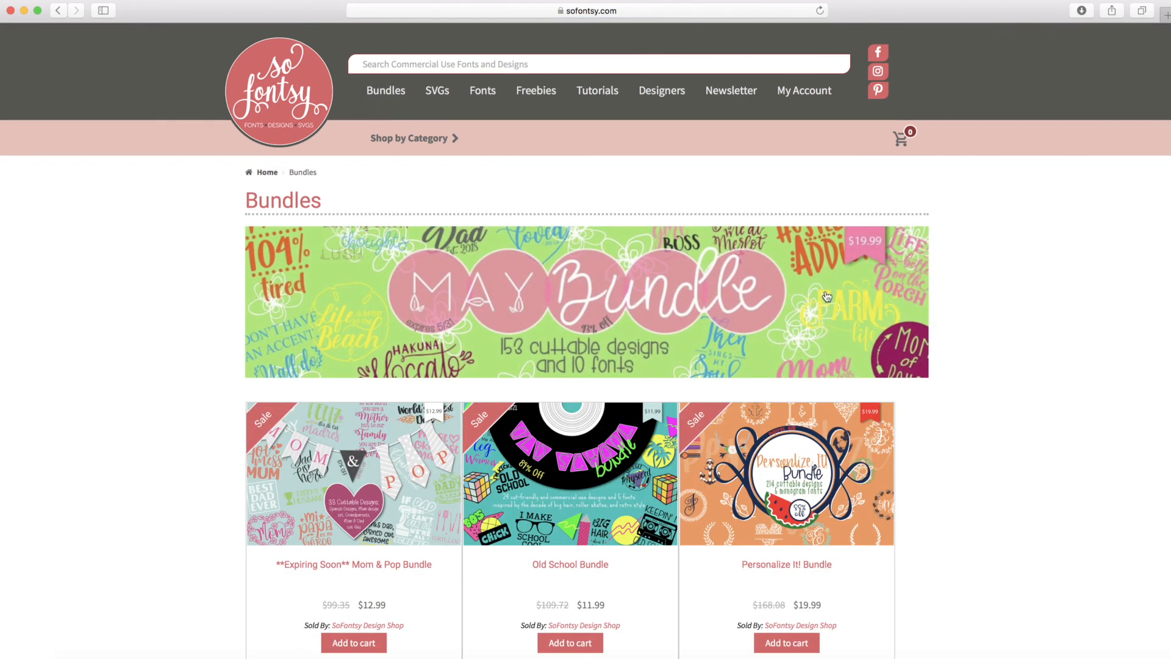
{"action": "mouse_move", "coordinate": [827, 298]}
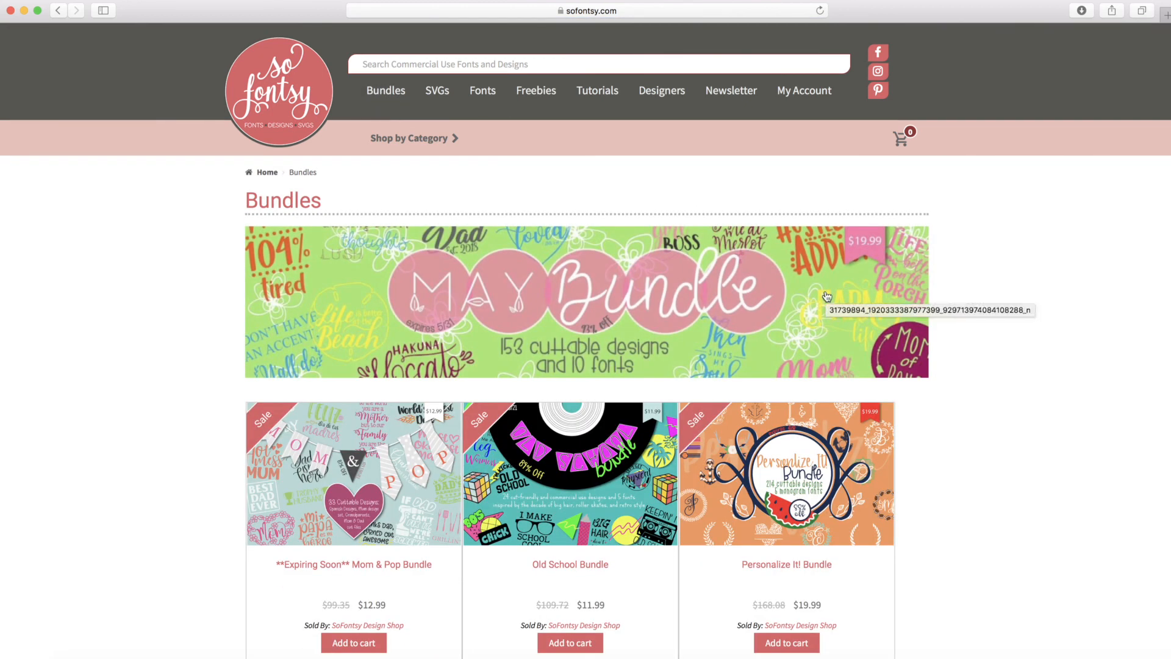